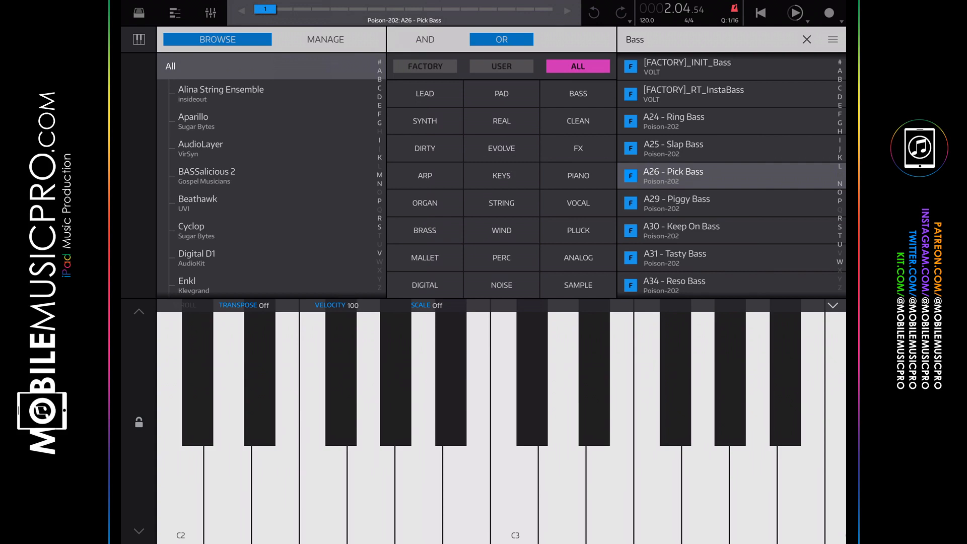
Scroll through the instrument list before clearing the Bass search
scroll("down", 3)
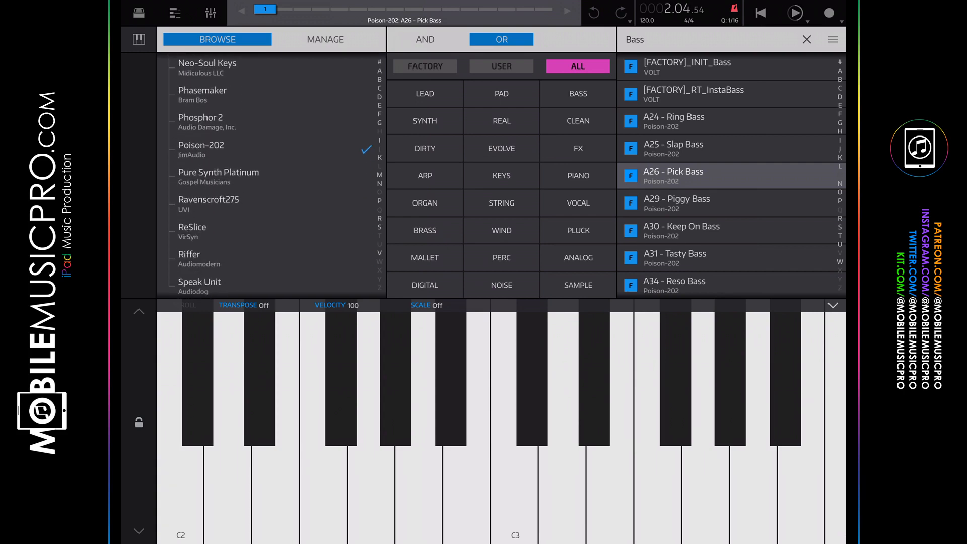
scroll("down", 3)
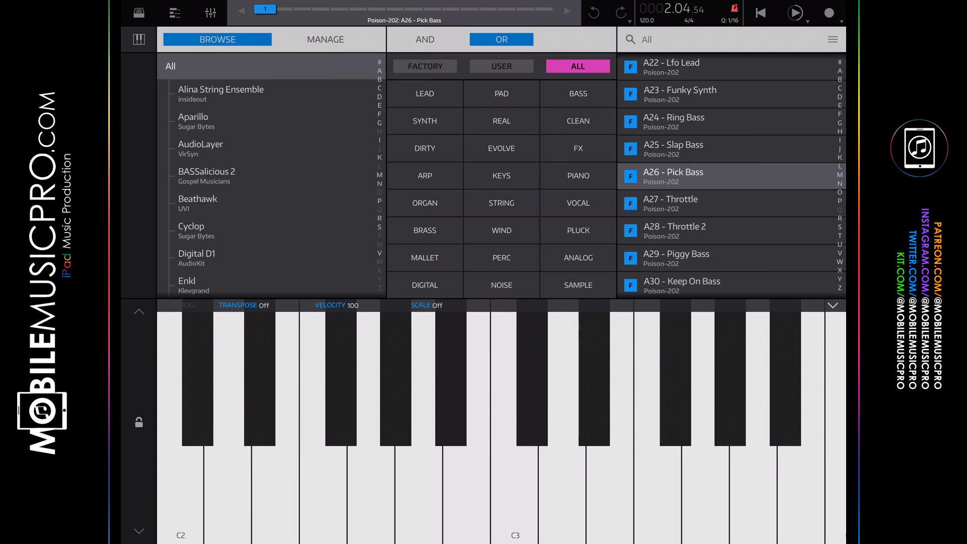
Search presets for 'Lead' and load VOLT's [FACTORY]_LD_Cybertron Saw Lead
left_click(709, 39)
type("l")
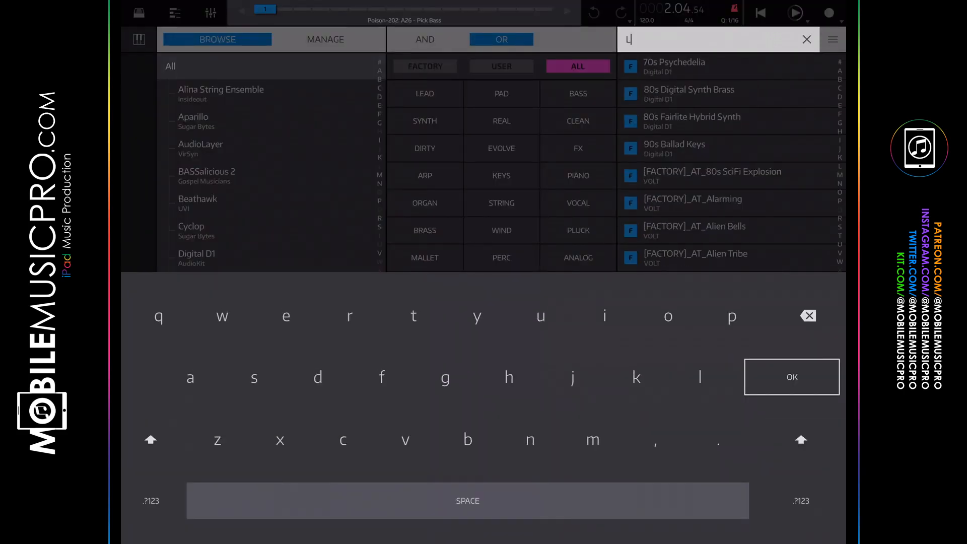
type("ead")
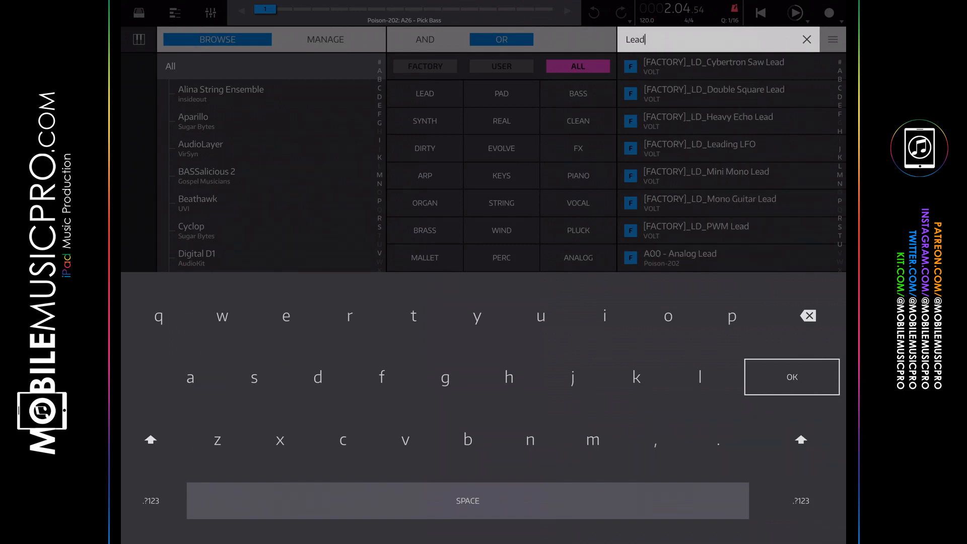
left_click(791, 376)
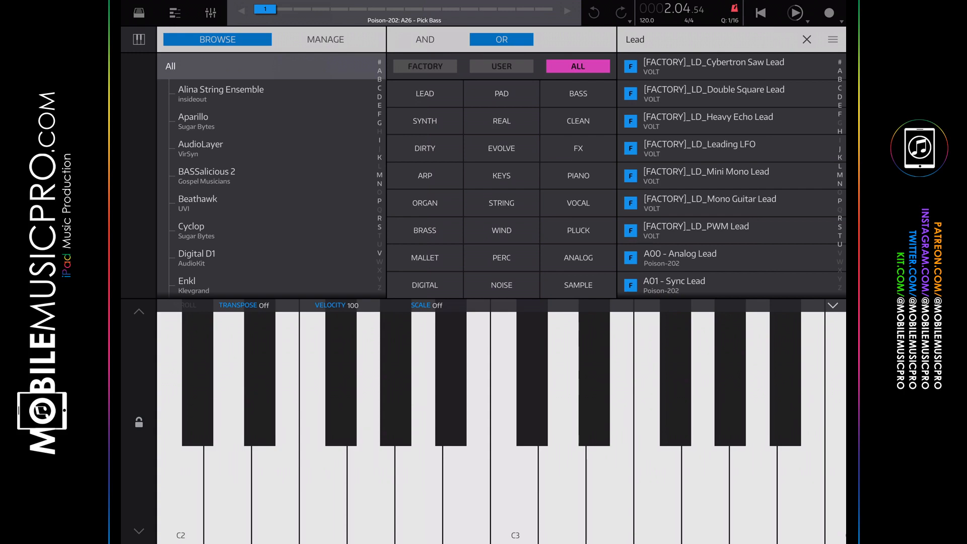
left_click(713, 66)
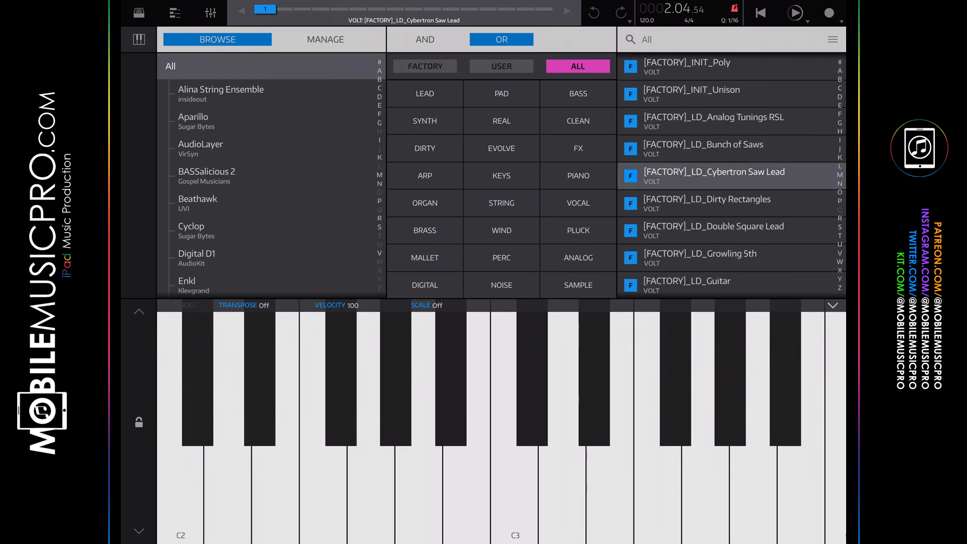
Search presets for 'Bass' and load SynthMaster One's BAS House Bass XS
type("Bas")
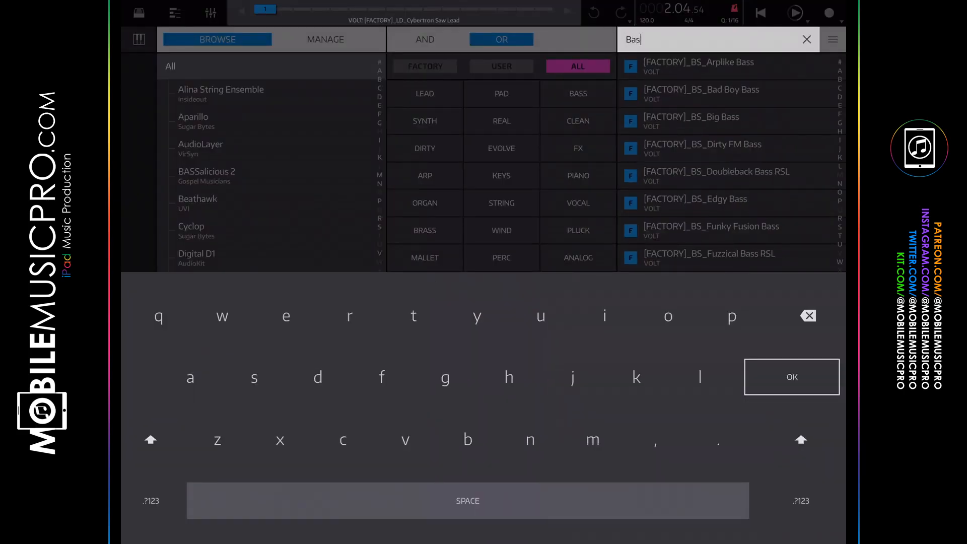
left_click(791, 377)
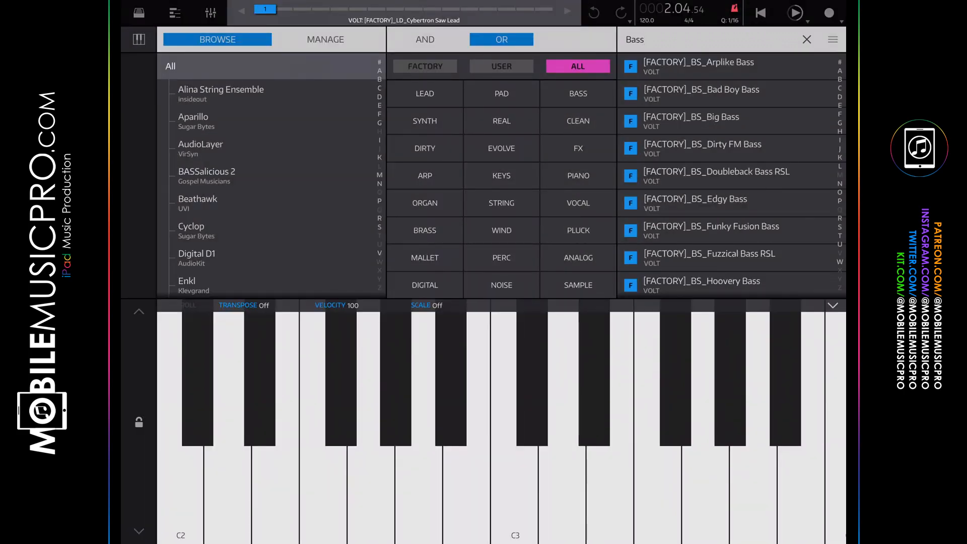
scroll("down", 3)
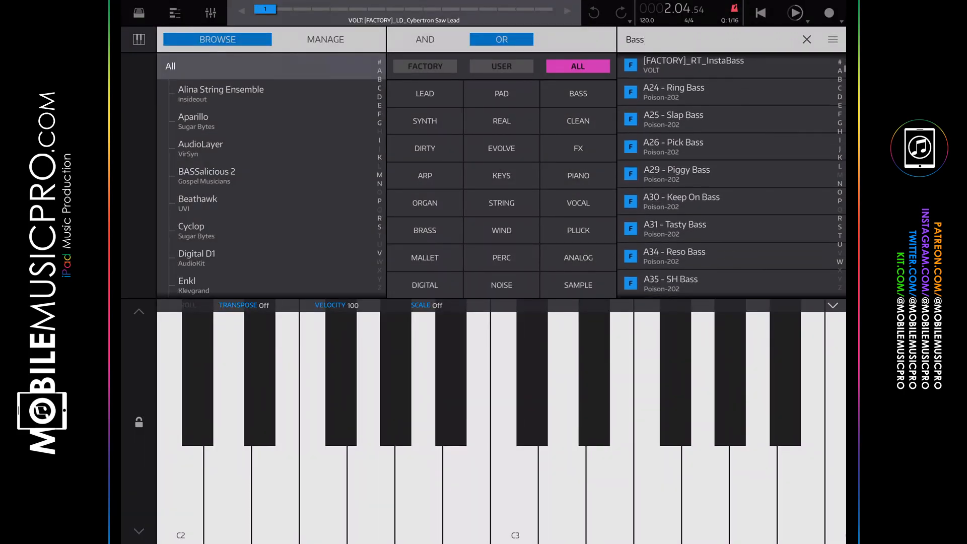
scroll("down", 3)
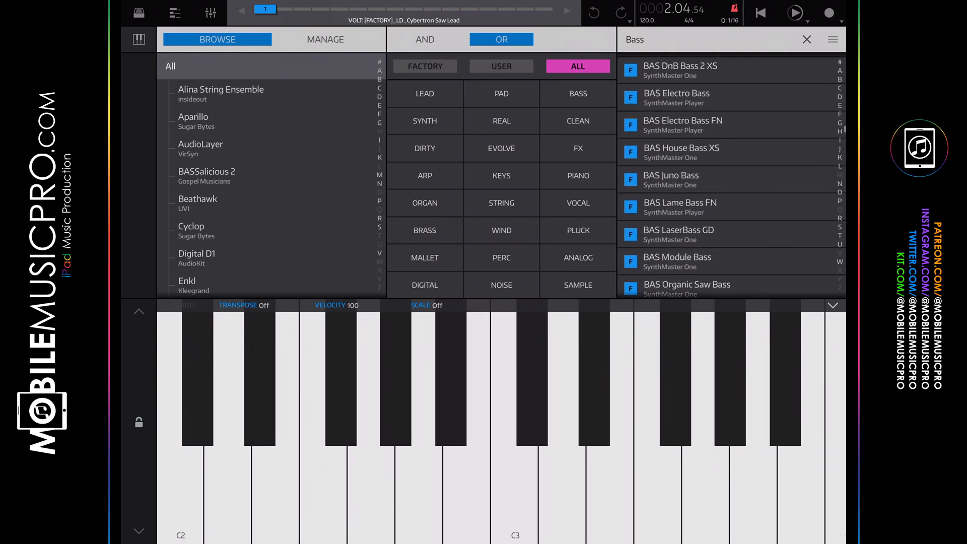
left_click(682, 152)
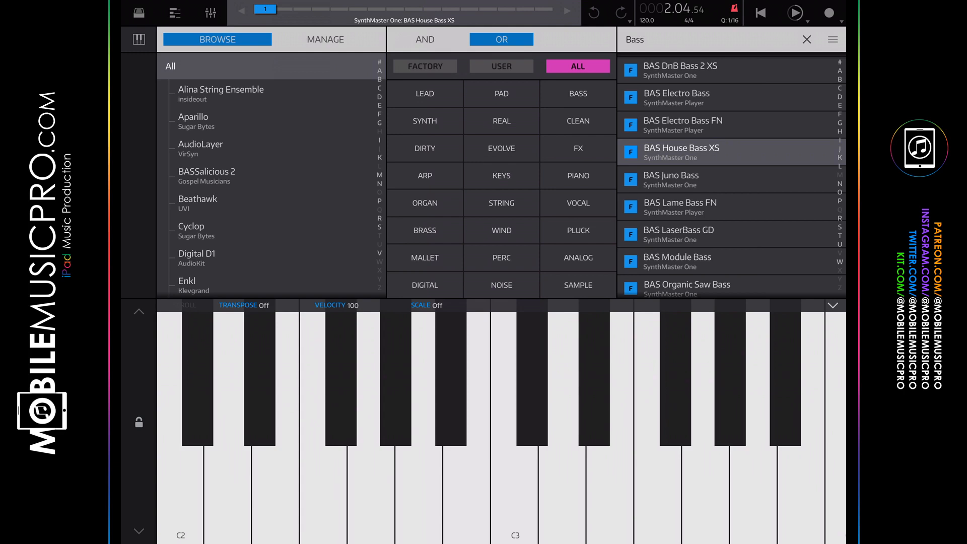
Filter the browser to Sugar Bytes' Factory instrument, listing its Default preset
scroll("down", 3)
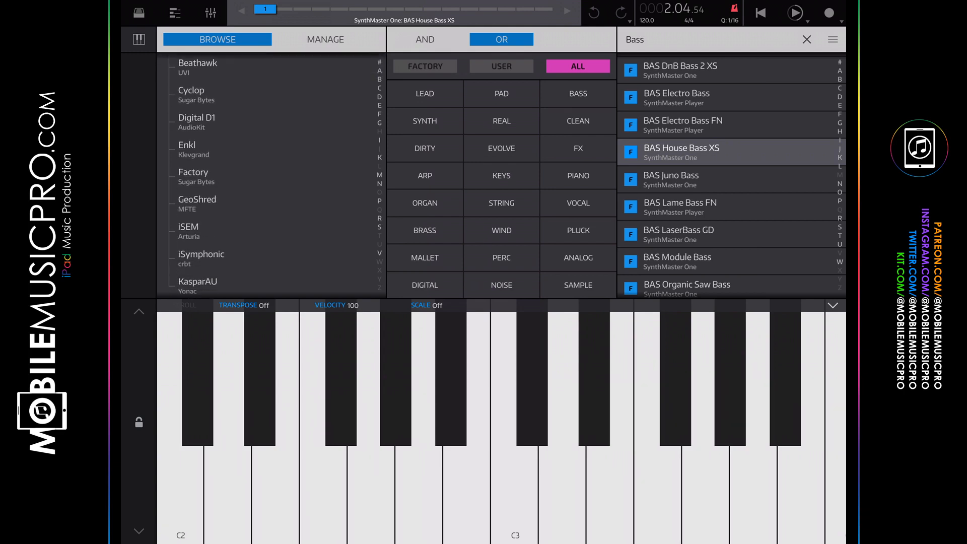
left_click(193, 145)
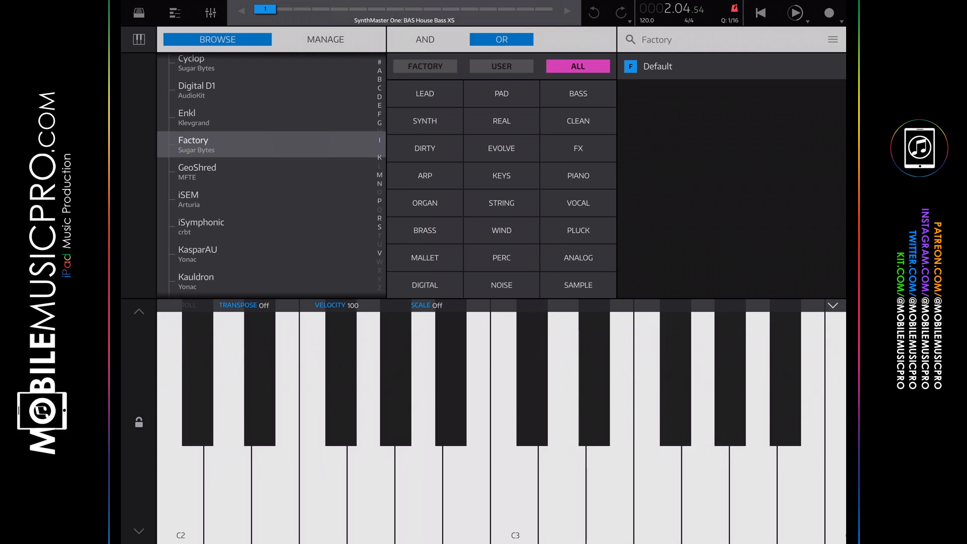
Filter the browser to Neo-Soul Keys, listing its Default preset
scroll("down", 3)
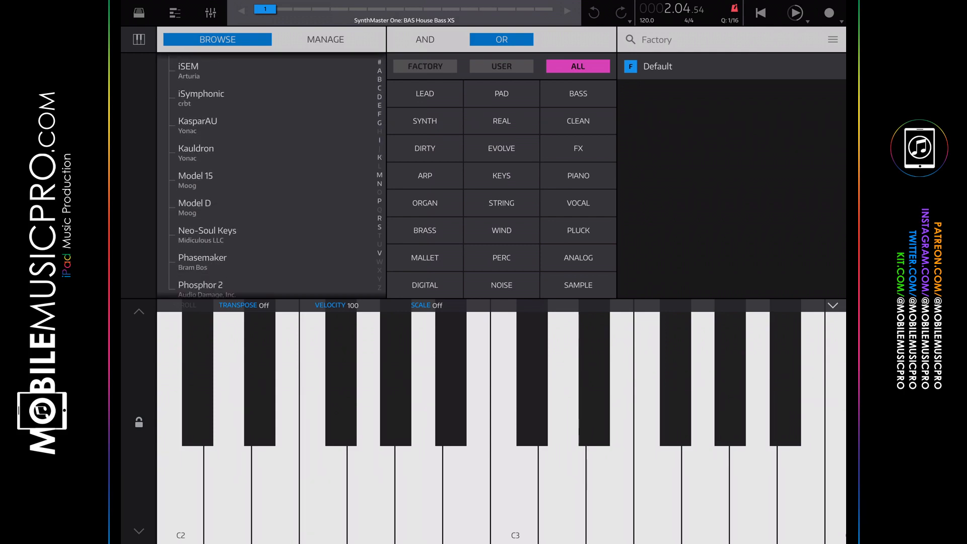
scroll("down", 3)
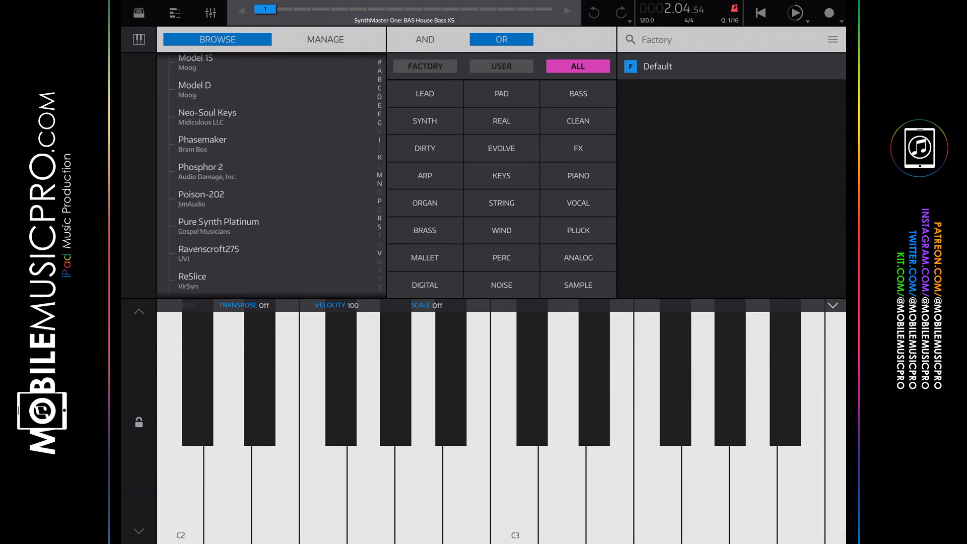
left_click(208, 117)
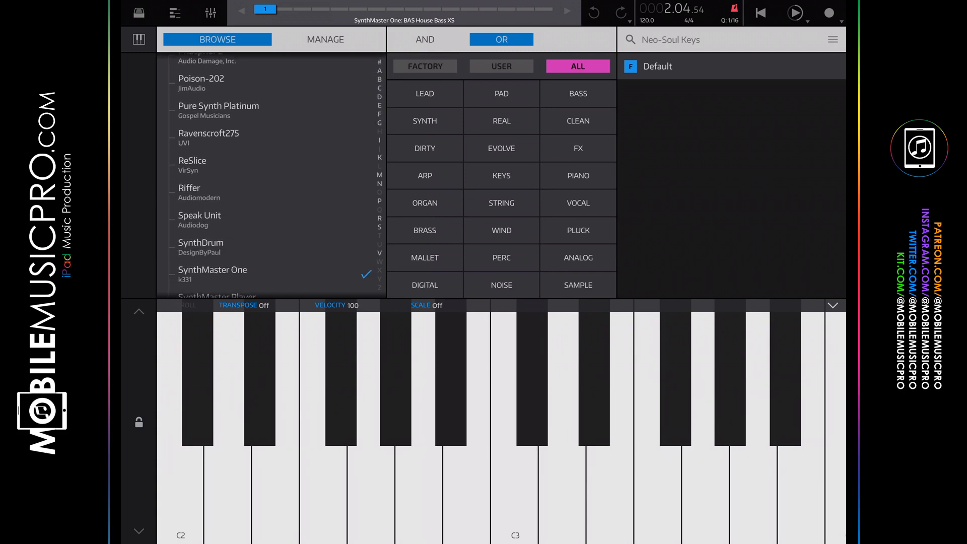
Load Syntronik's Default preset, then show VOLT's factory presets
scroll("down", 3)
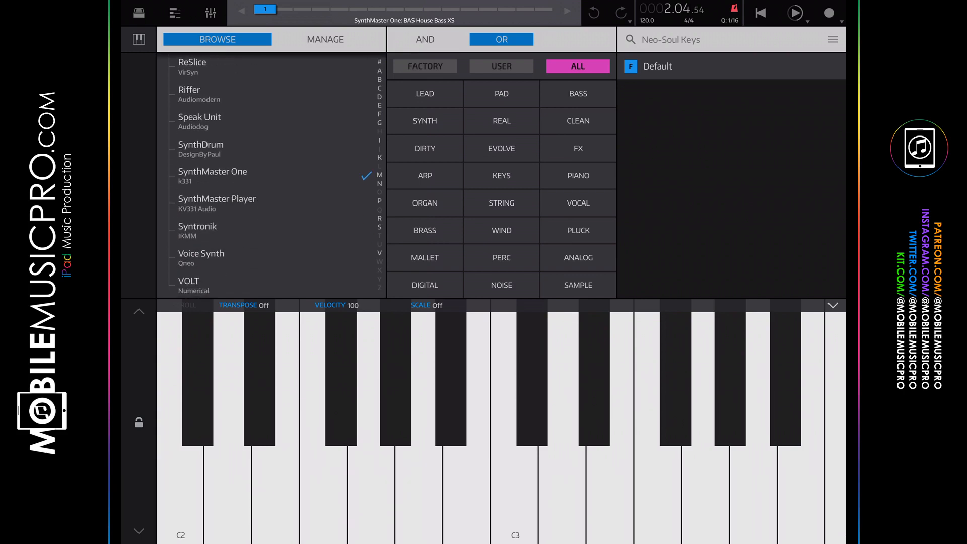
left_click(198, 229)
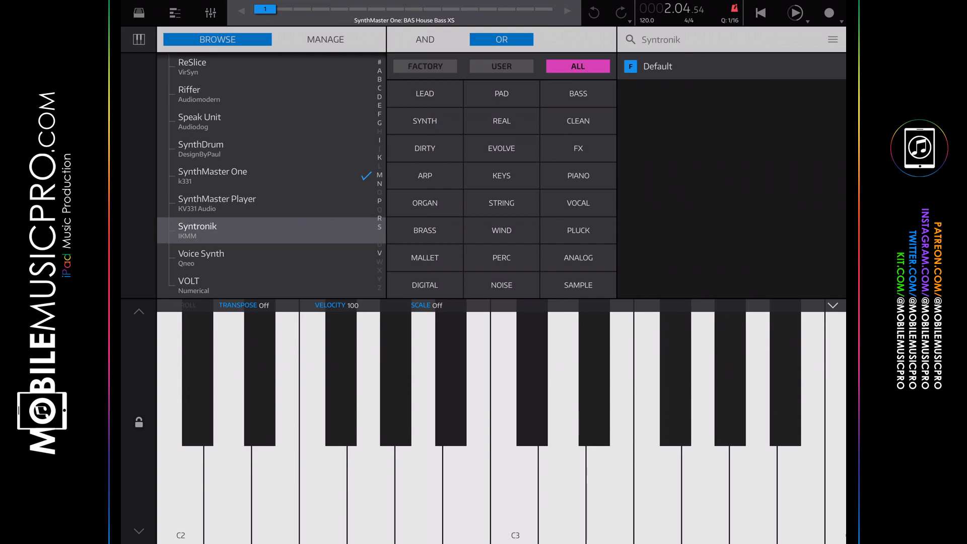
left_click(197, 230)
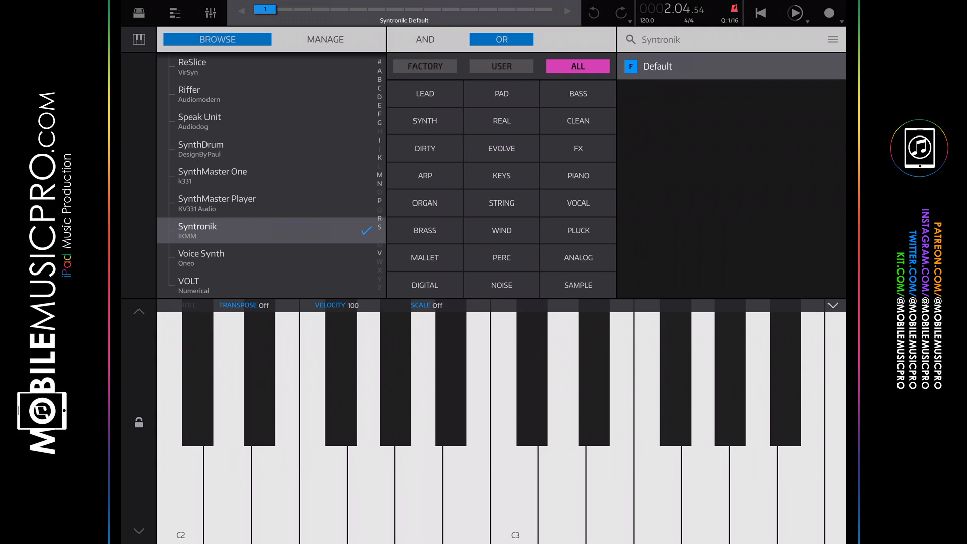
left_click(188, 285)
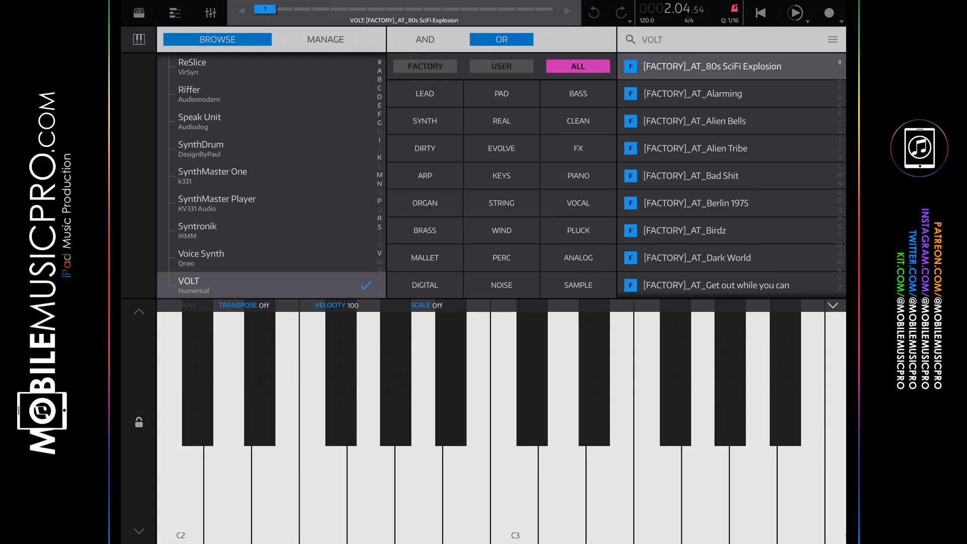
Load VOLT's [FACTORY]_BS_Big Bass, then clear the VOLT search for a new keyword
scroll("down", 3)
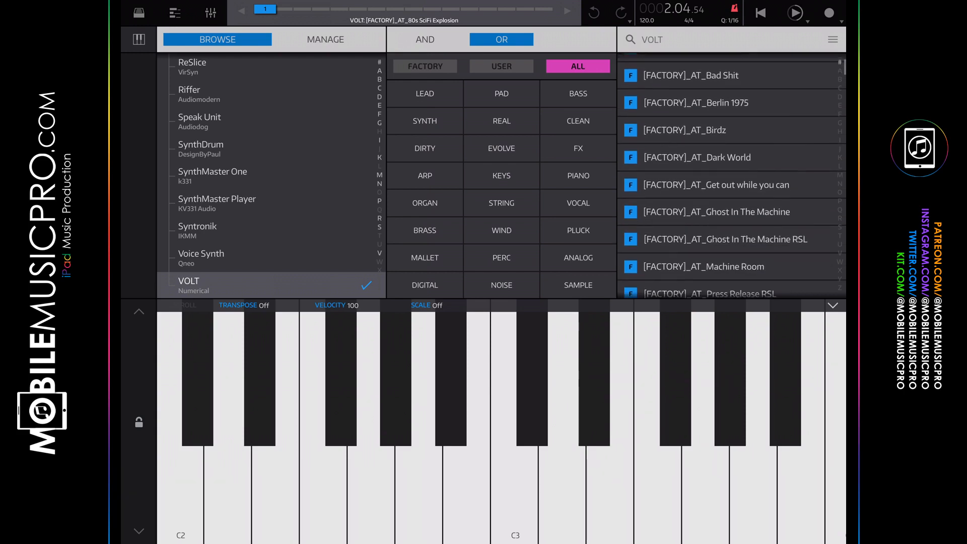
scroll("down", 3)
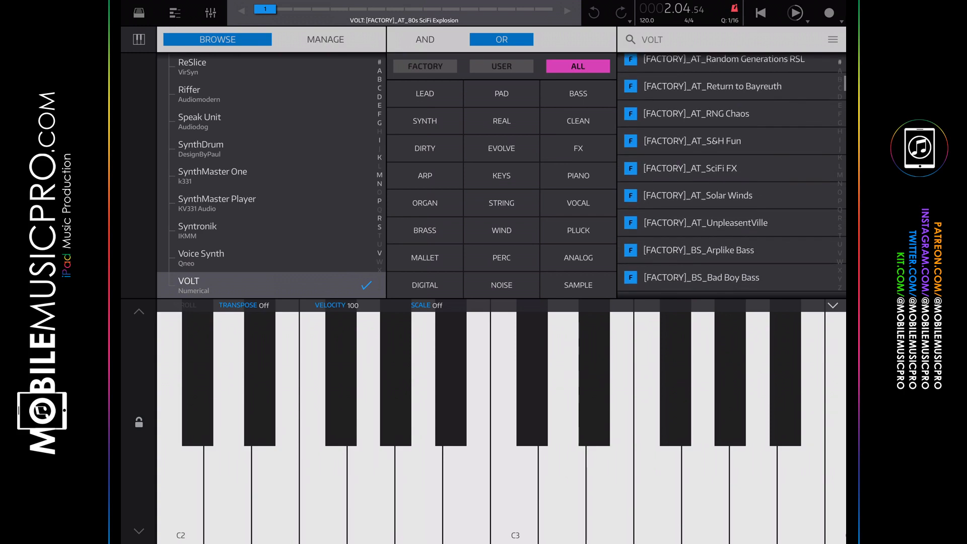
left_click(689, 155)
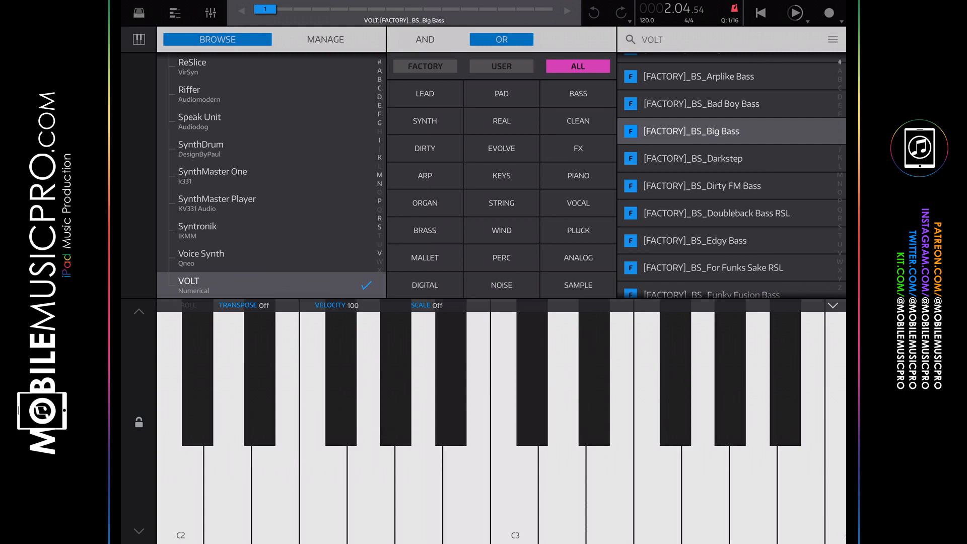
scroll("down", 3)
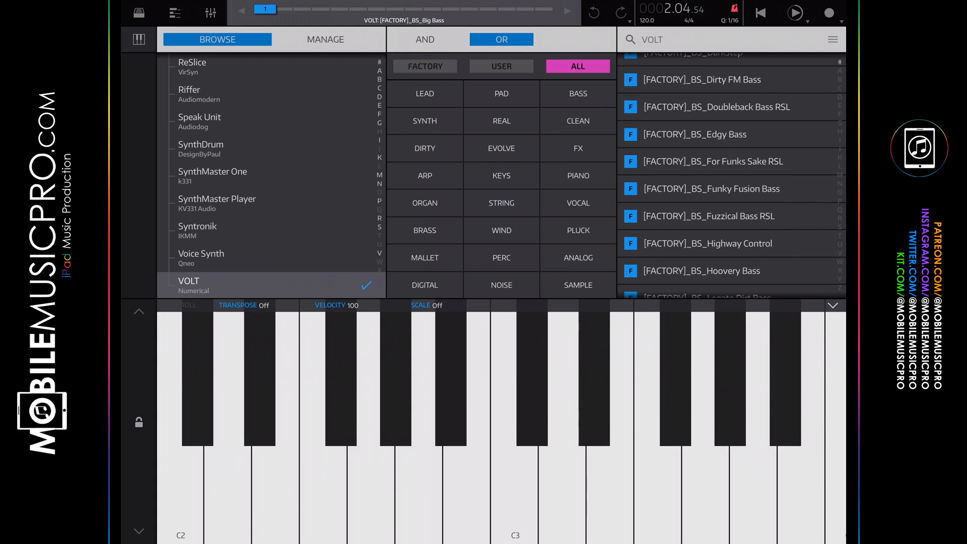
left_click(709, 39)
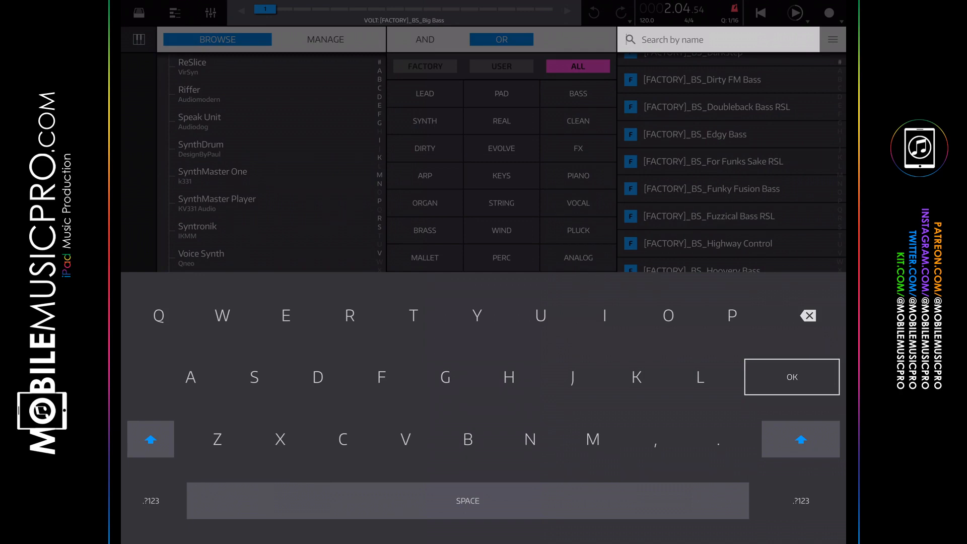
Search presets for 'Arp' and load the Harp Strums preset from the results
type("Arp")
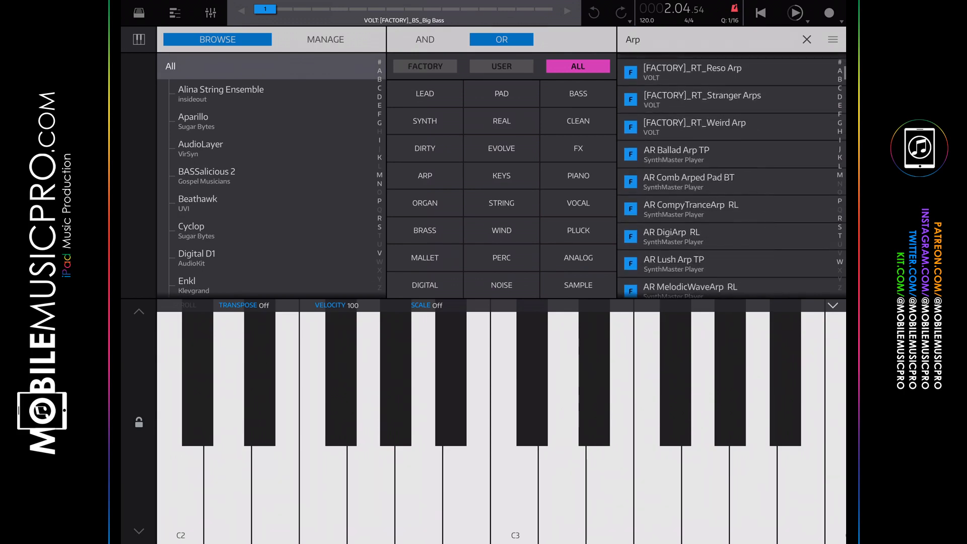
scroll("down", 3)
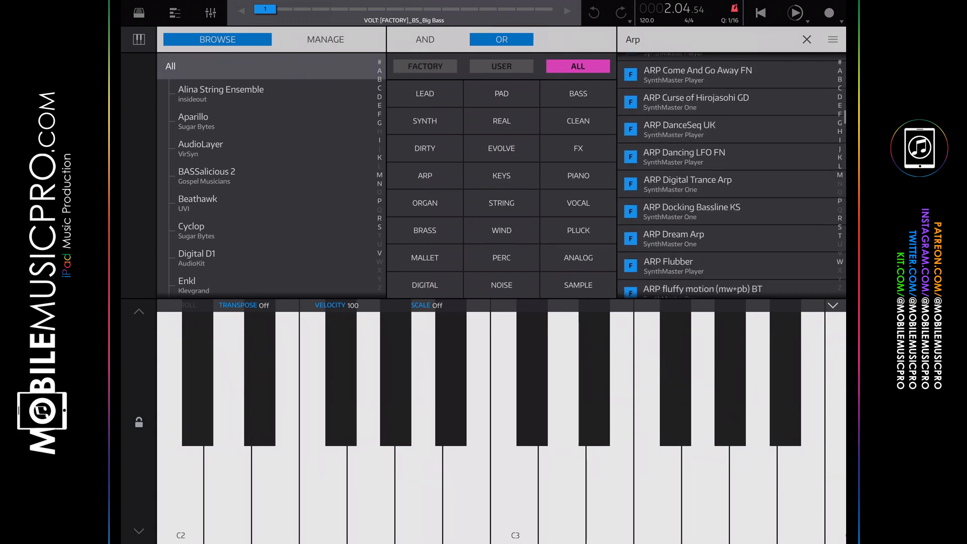
scroll("down", 3)
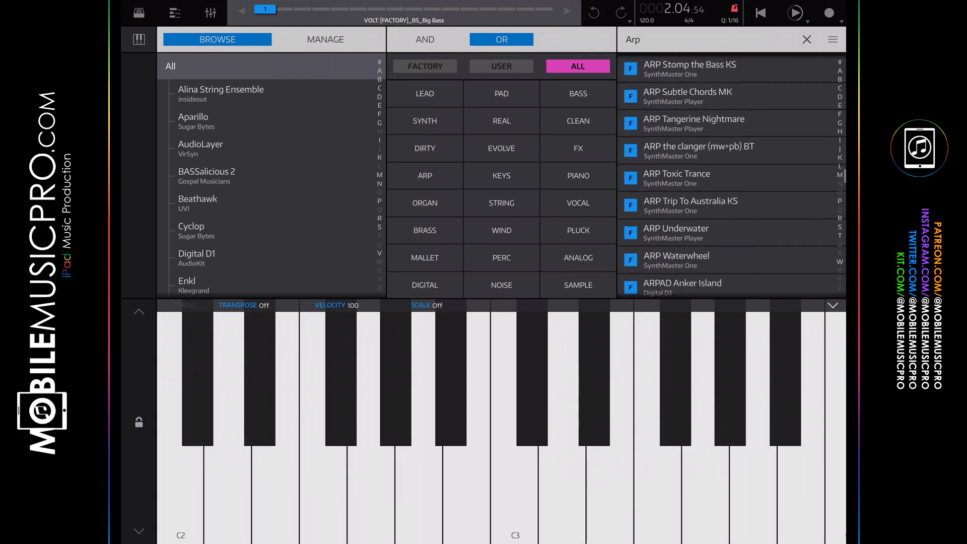
scroll("down", 3)
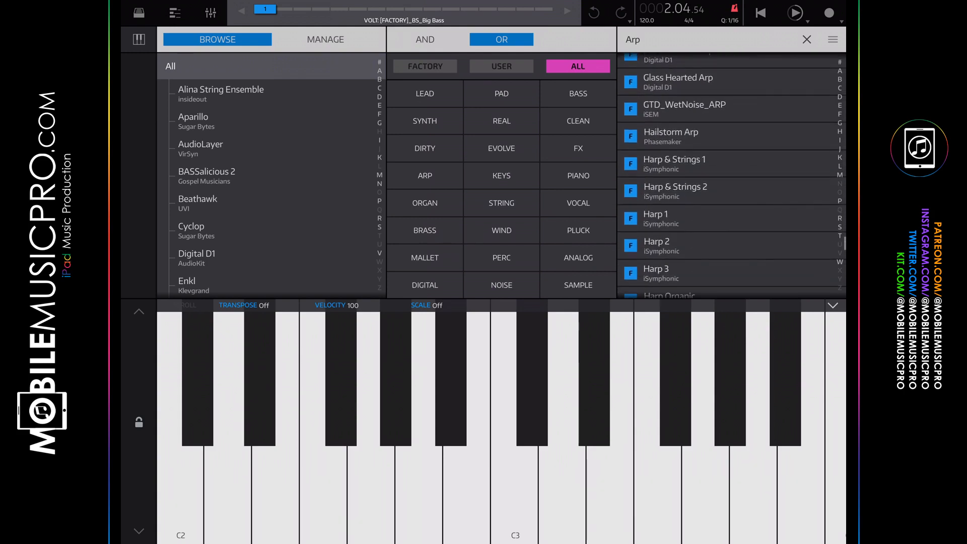
scroll("down", 3)
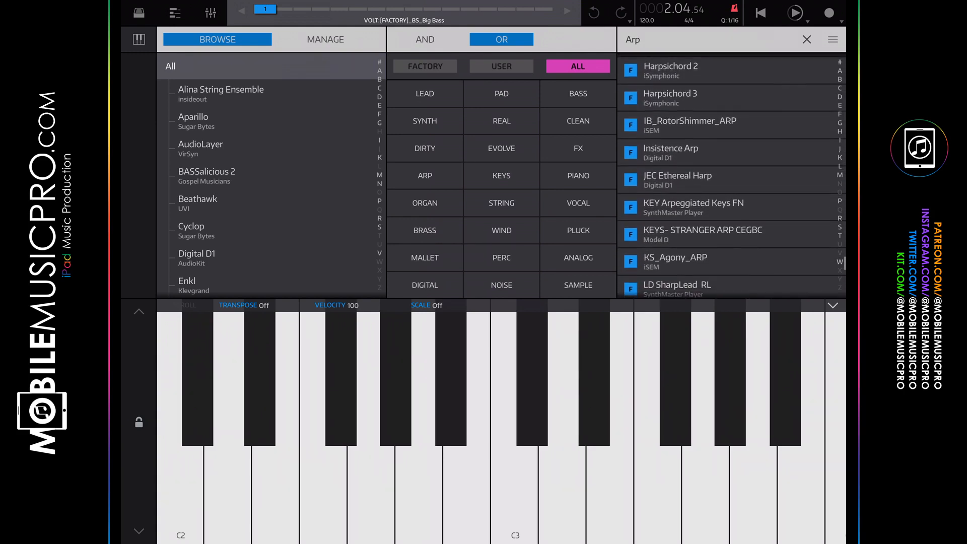
scroll("down", 3)
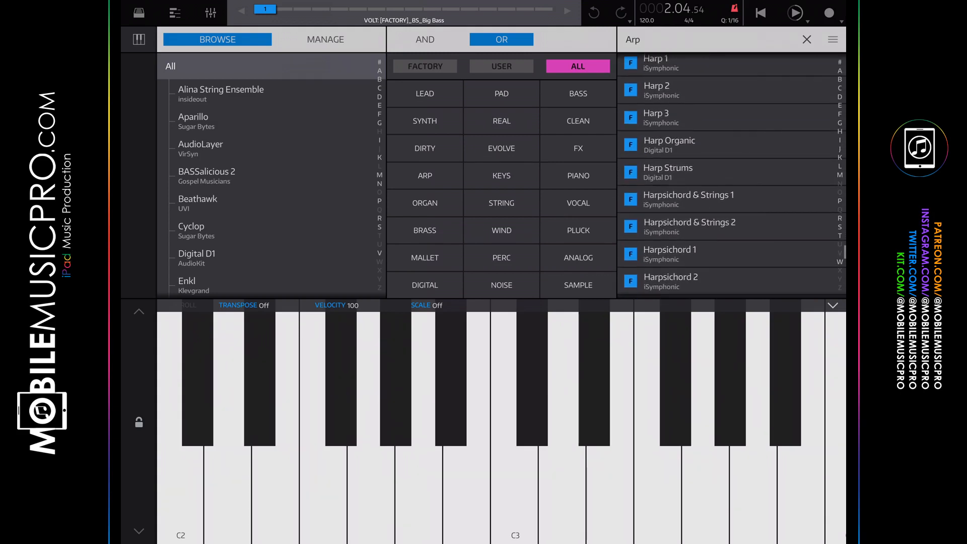
left_click(668, 171)
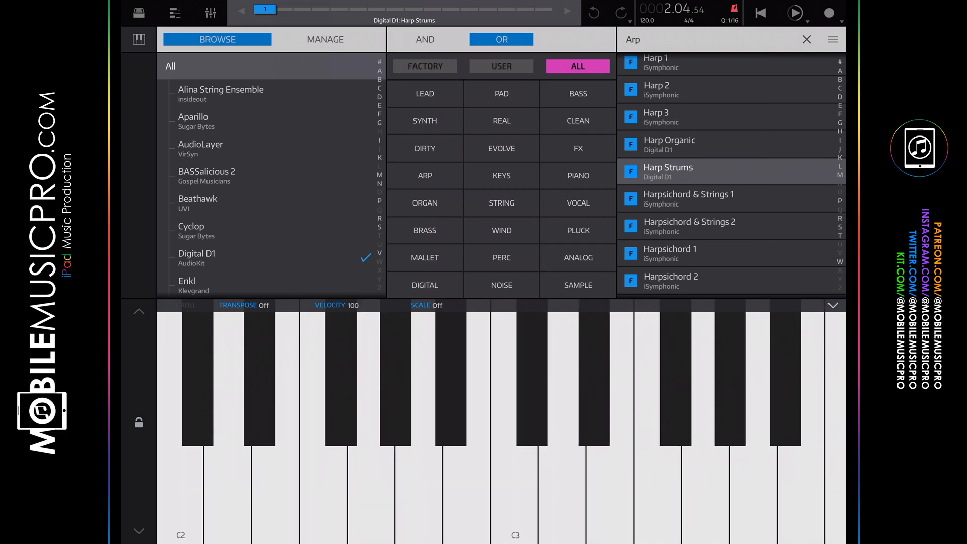
Load SynthMaster Player's Mopho Arp Saw RL, then clear the Arp search
scroll("down", 3)
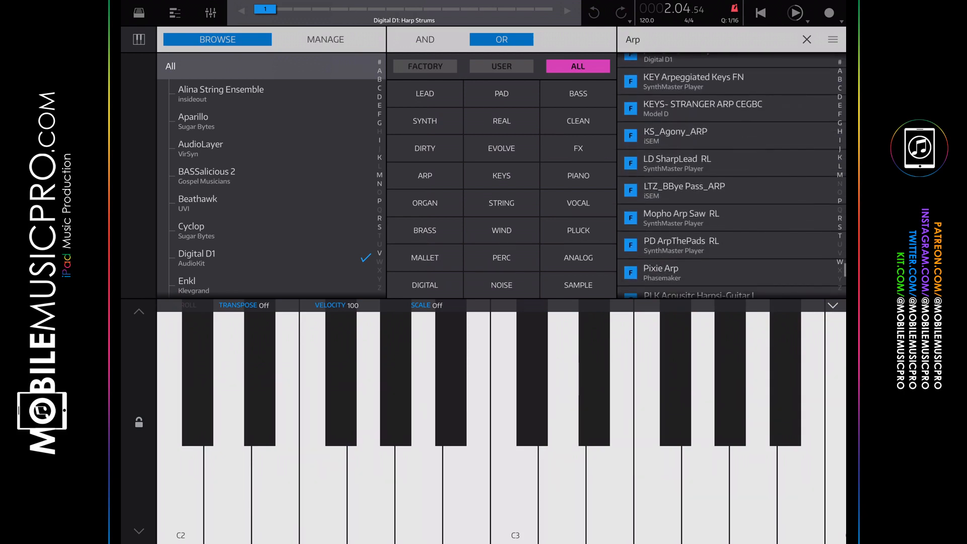
left_click(681, 218)
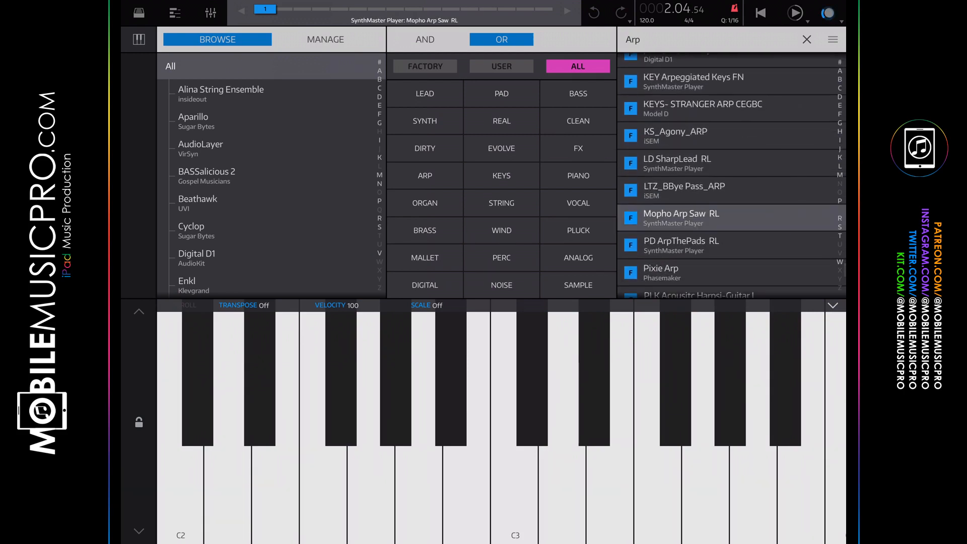
left_click(795, 12)
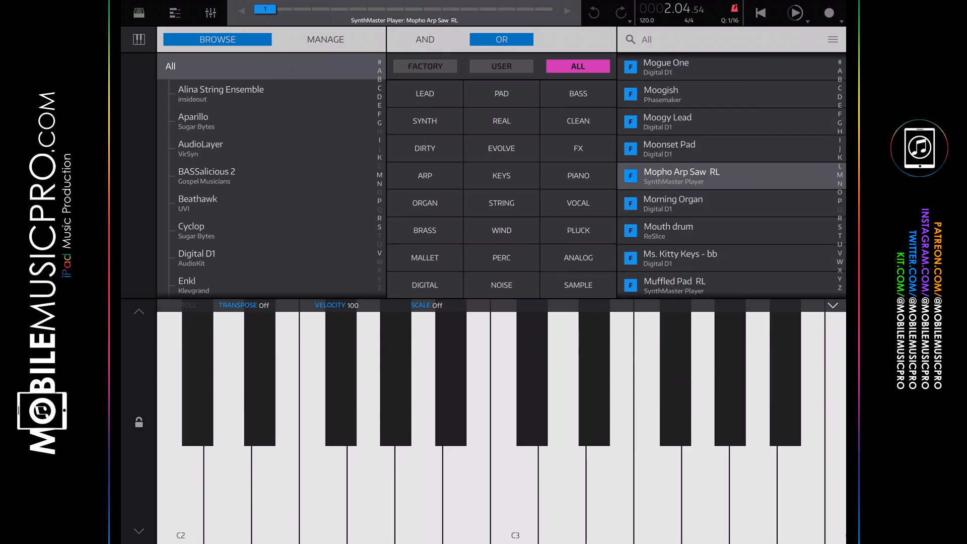
Search presets for 'Pluck' and load Model 15's ARPEGGIO- HARD PLUCK
left_click(709, 39)
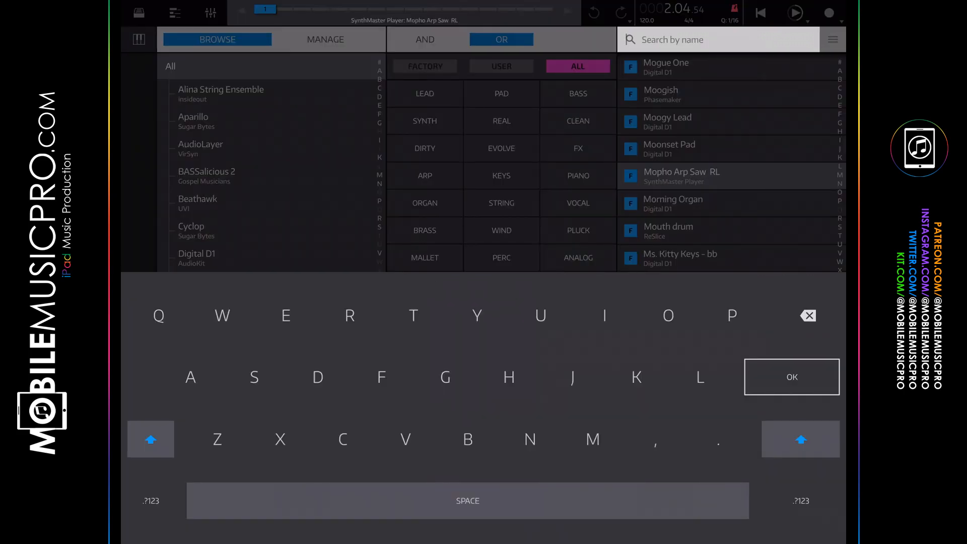
type("Pluck")
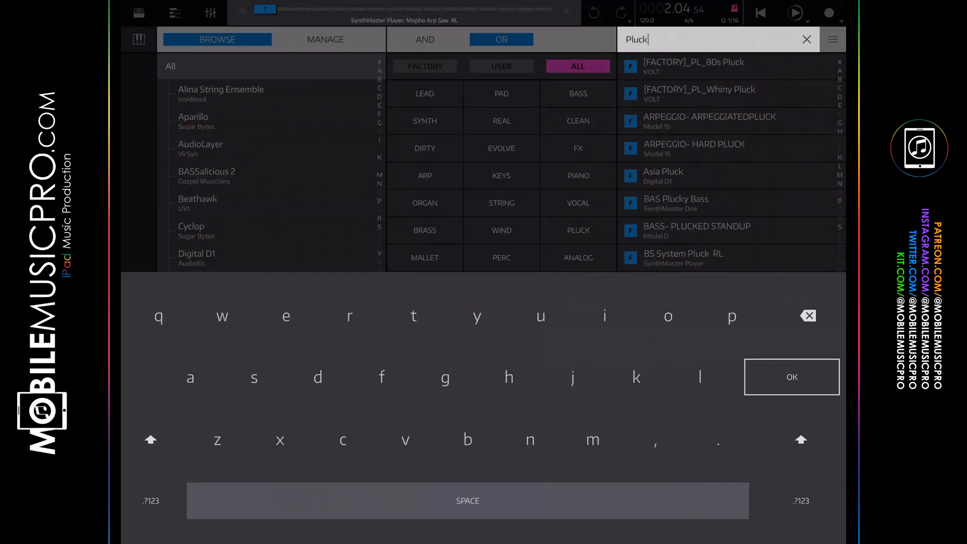
left_click(791, 376)
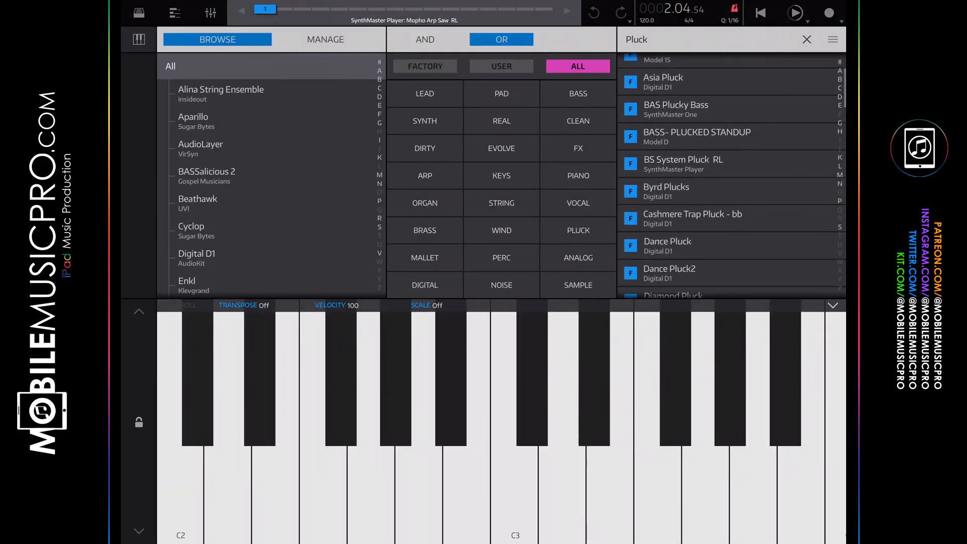
scroll("down", 3)
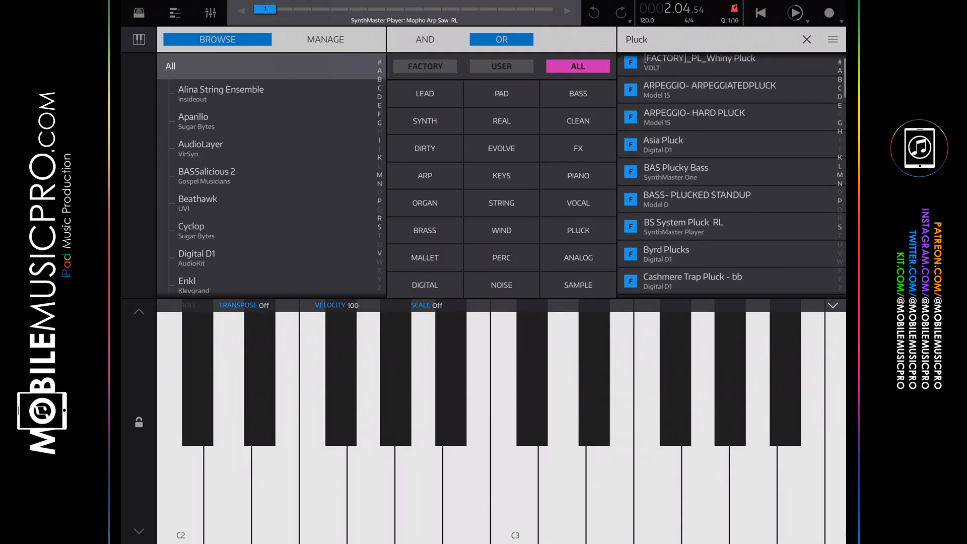
left_click(694, 117)
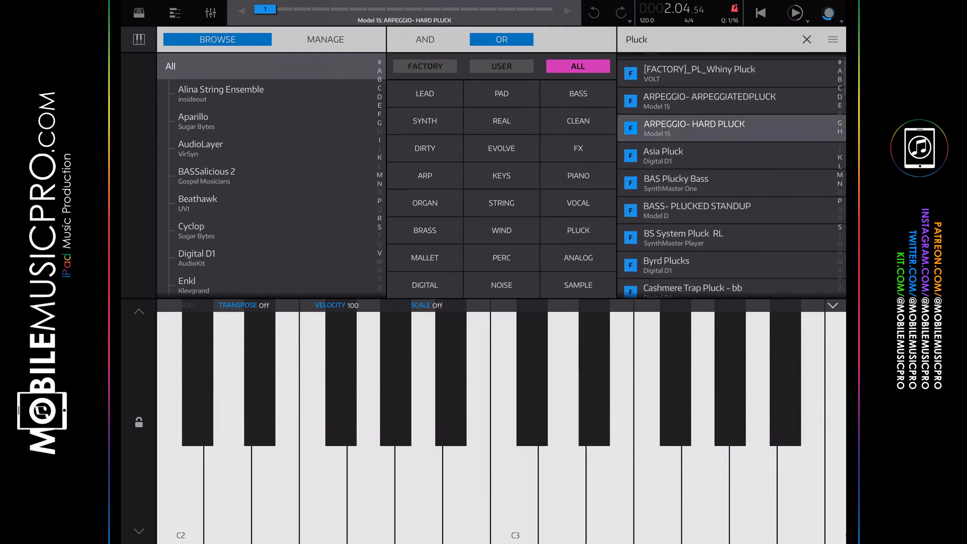
Browse further down the Pluck search results
left_click(795, 12)
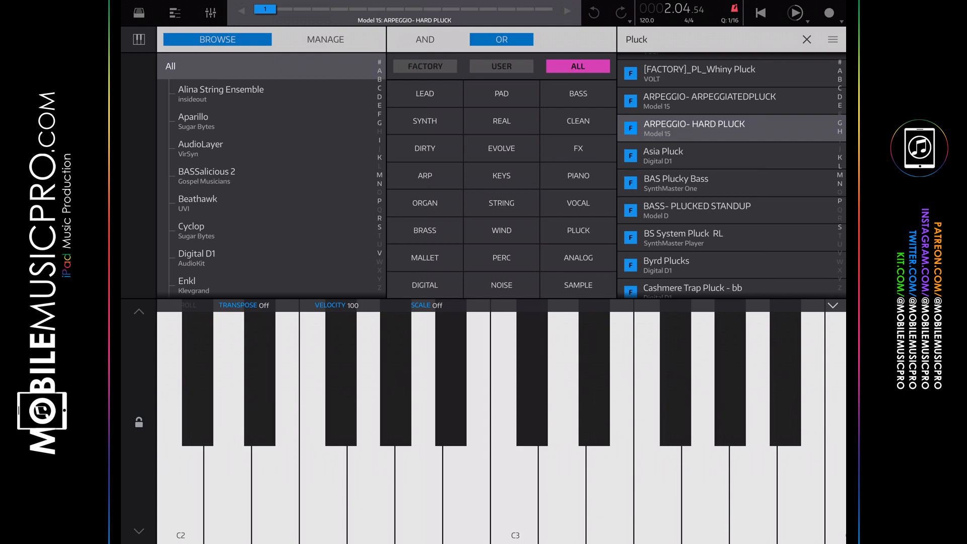
scroll("down", 3)
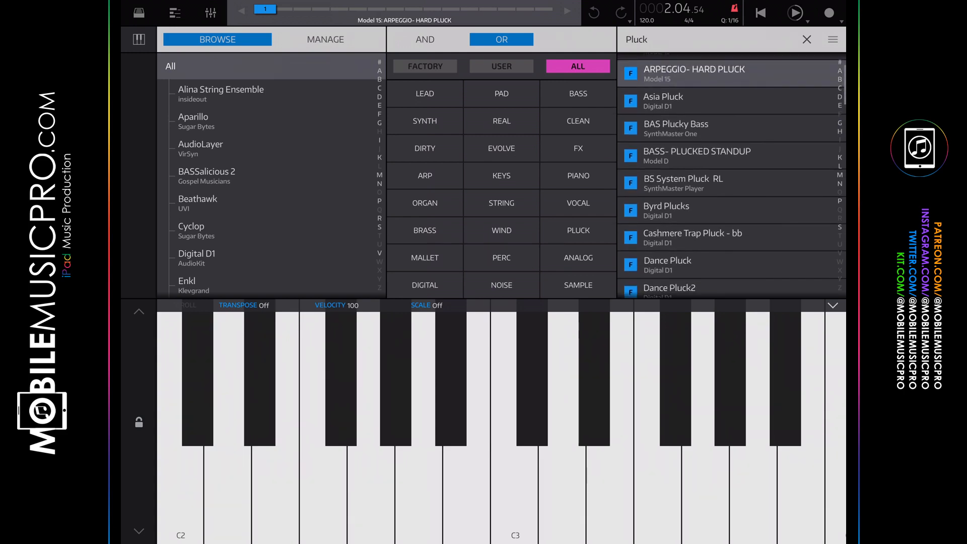
scroll("down", 3)
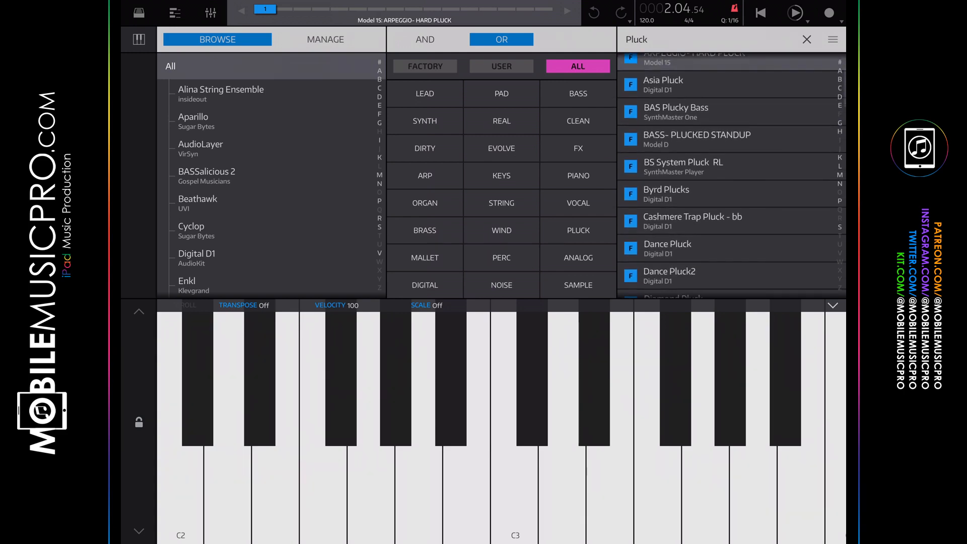
scroll("down", 3)
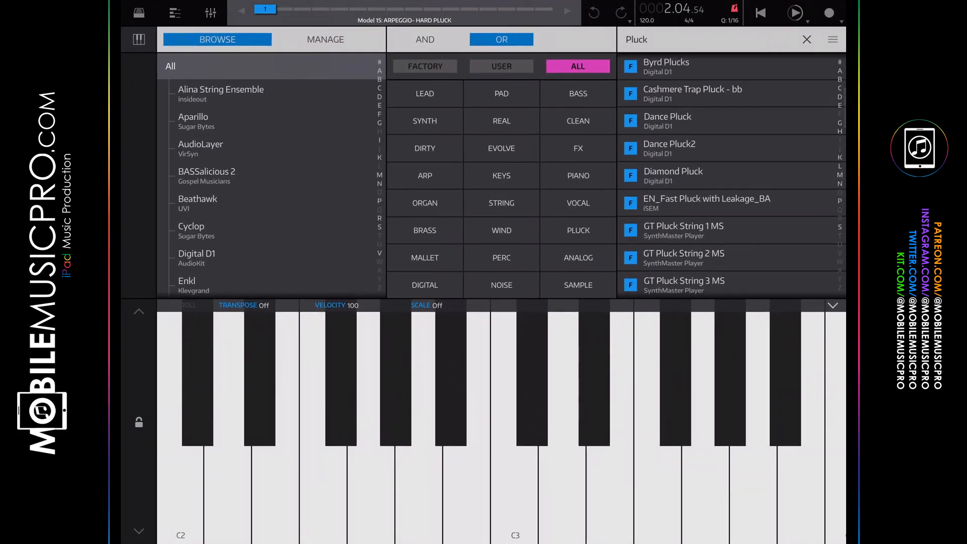
Load Digital D1's Asia Pluck from the Pluck results, then leave for the iPad home screen
scroll("down", 3)
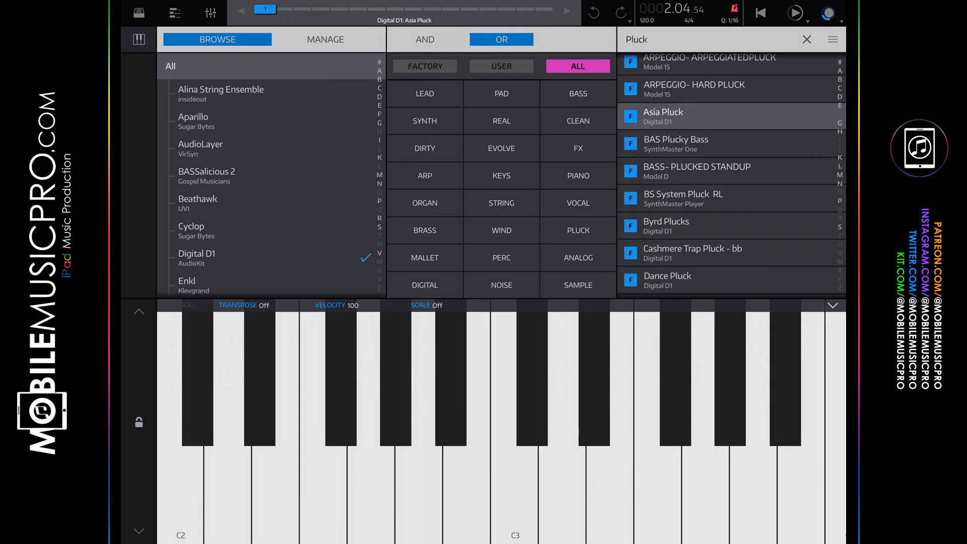
left_click(794, 13)
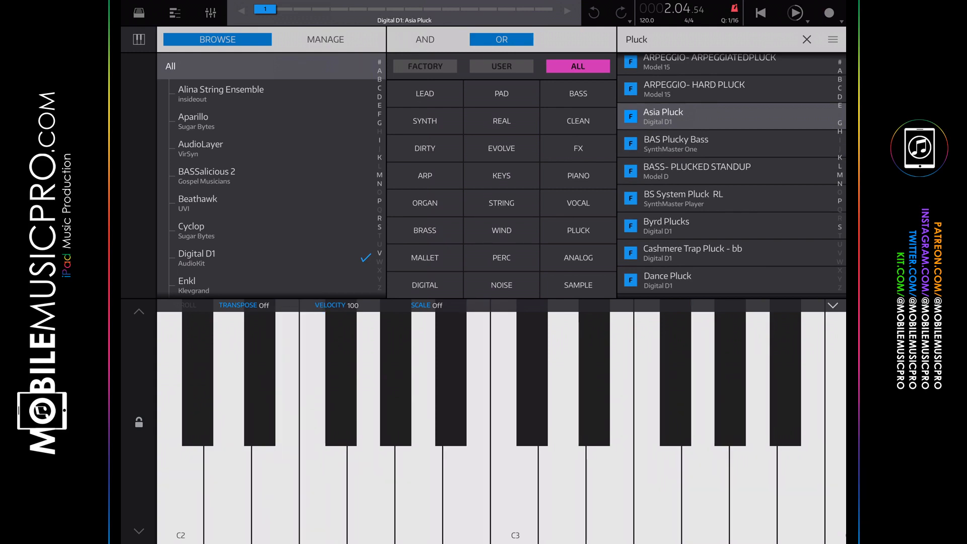
scroll("down", 3)
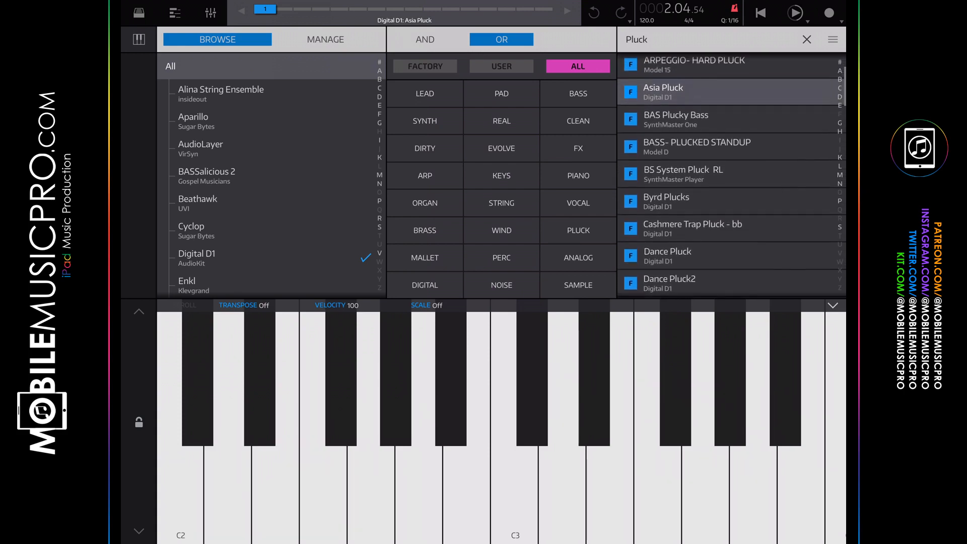
scroll("down", 3)
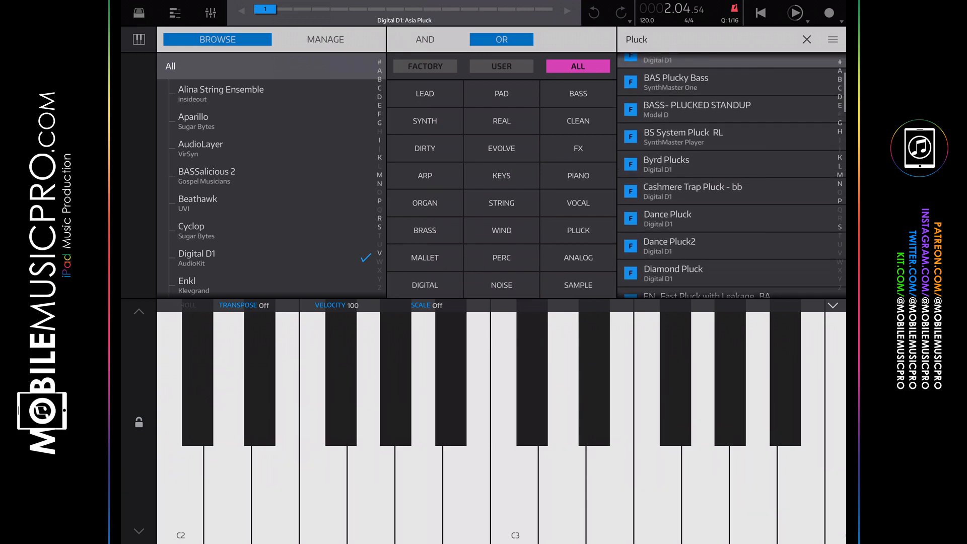
scroll("down", 3)
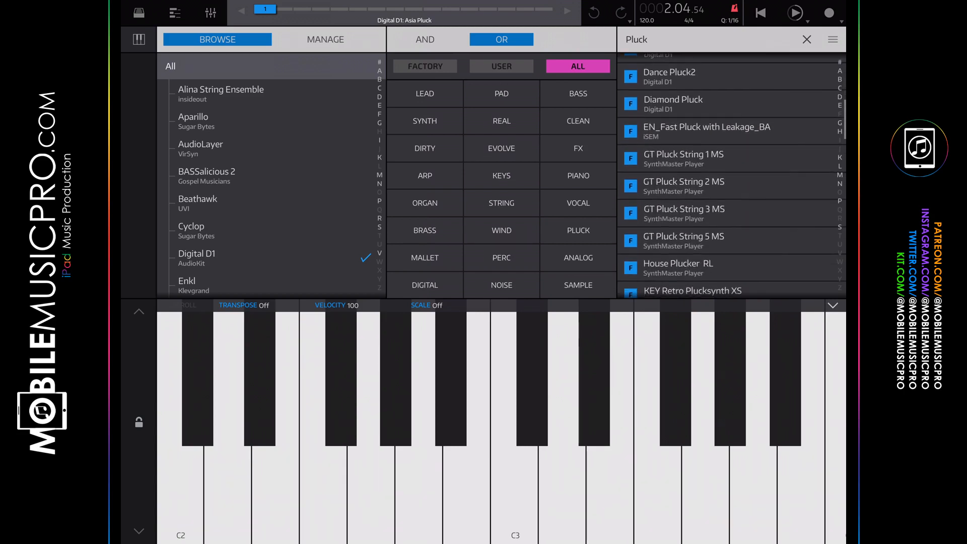
scroll("down", 3)
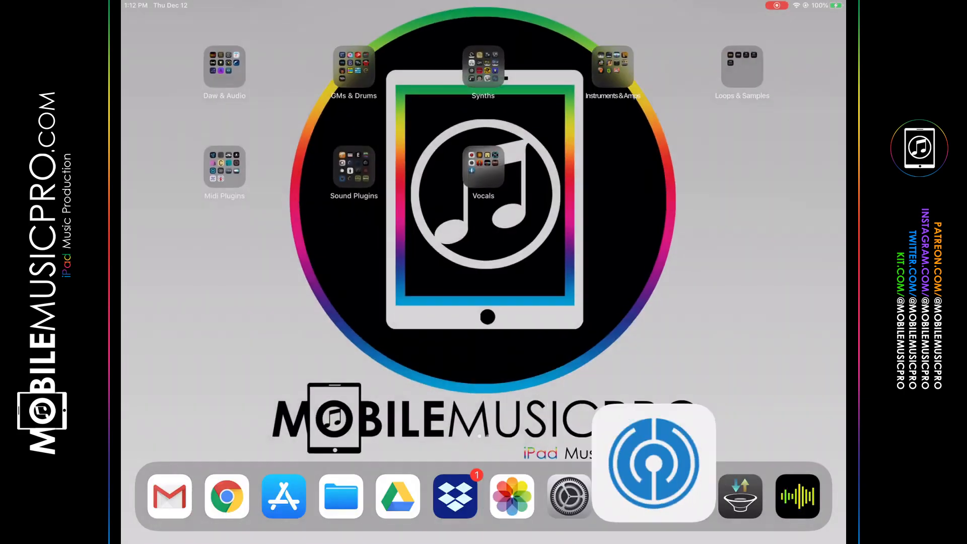
In Cubasis add Audio Track 1 and an instrument-less MIDI Track 2, then show Audio Track 1's routing
left_click(653, 462)
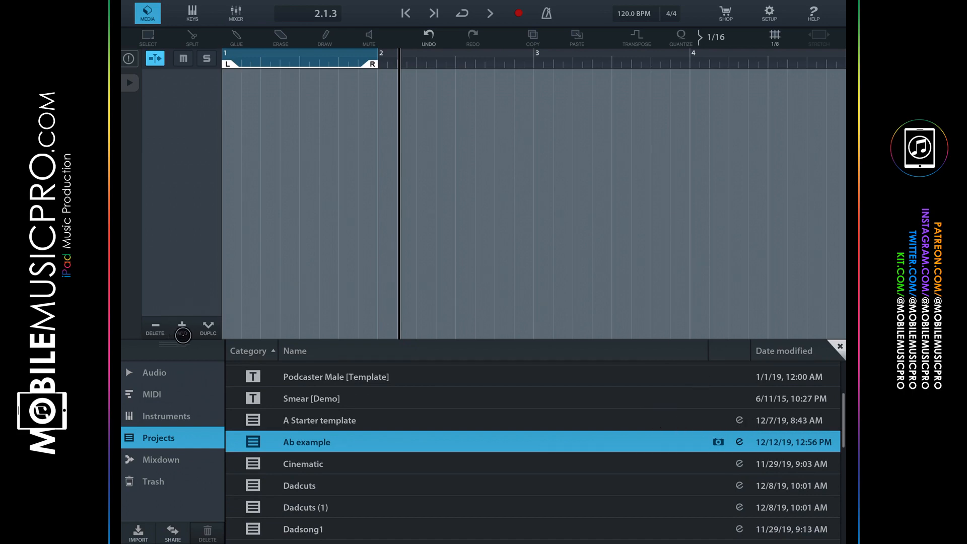
left_click(182, 325)
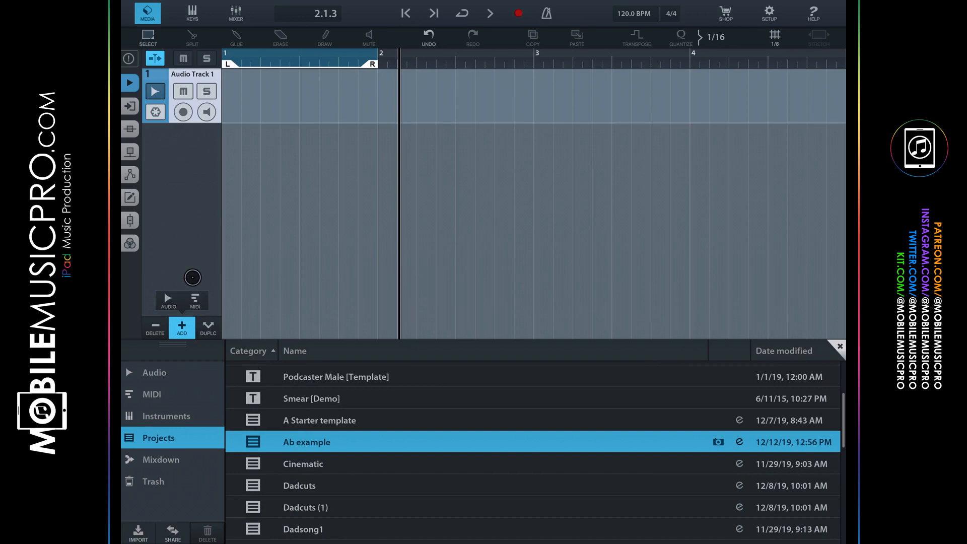
left_click(182, 327)
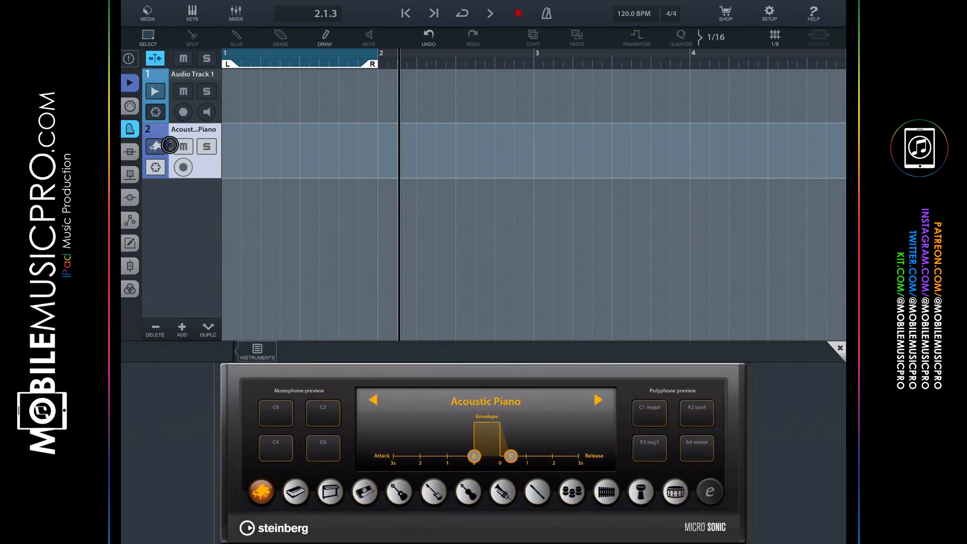
left_click(155, 146)
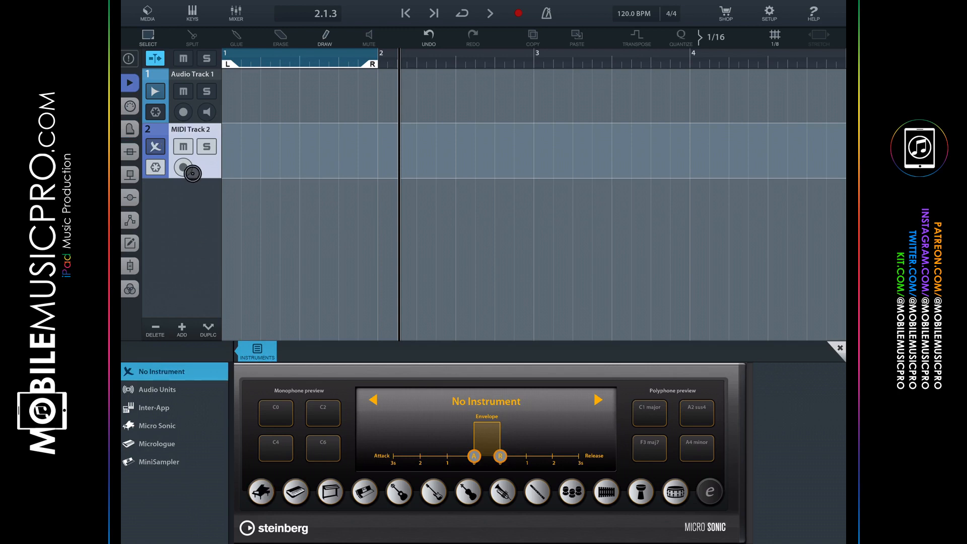
left_click(839, 348)
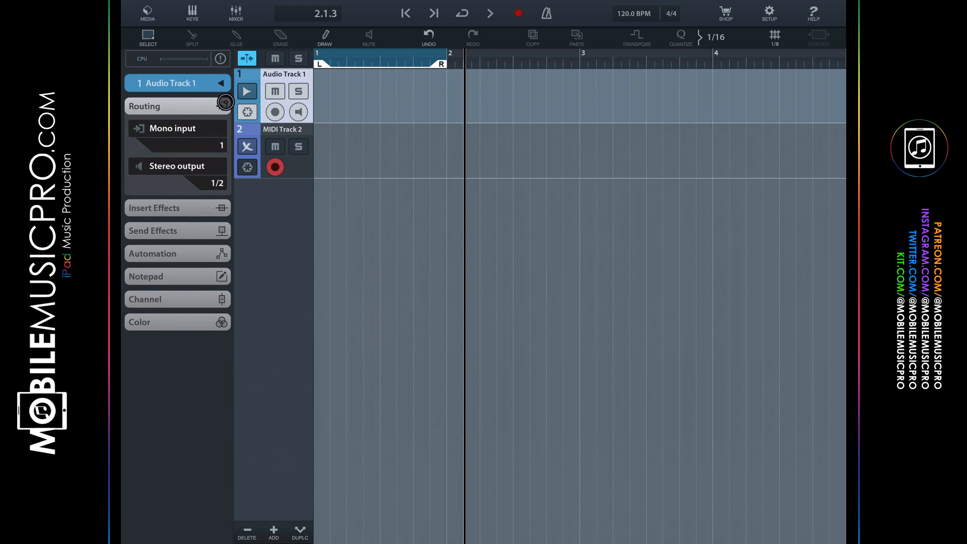
Route the audio track input through Inter-App Audio to Blip Interactive NanoStudio 2
left_click(177, 127)
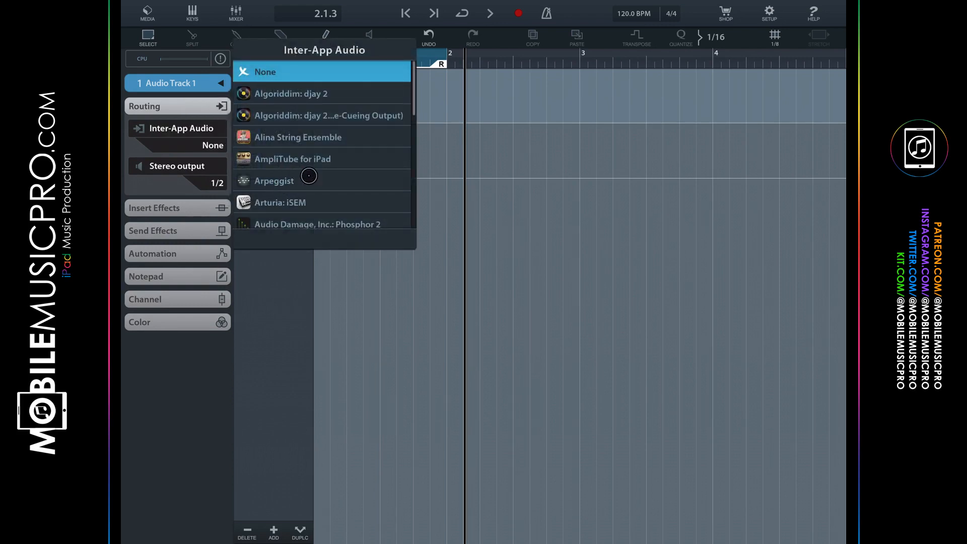
scroll("down", 3)
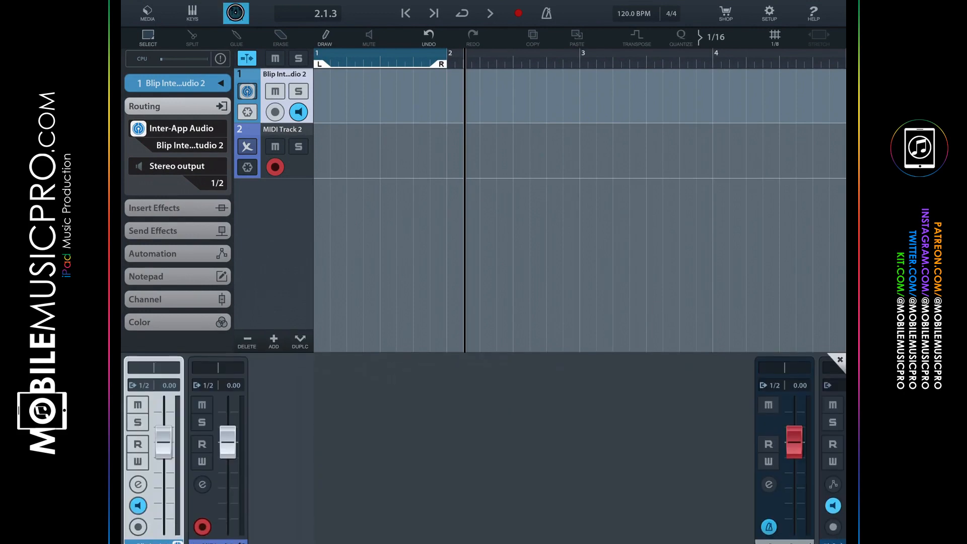
Arm track 1, record one bar of NanoStudio 2 audio and MIDI from the project start with count-in
left_click(236, 13)
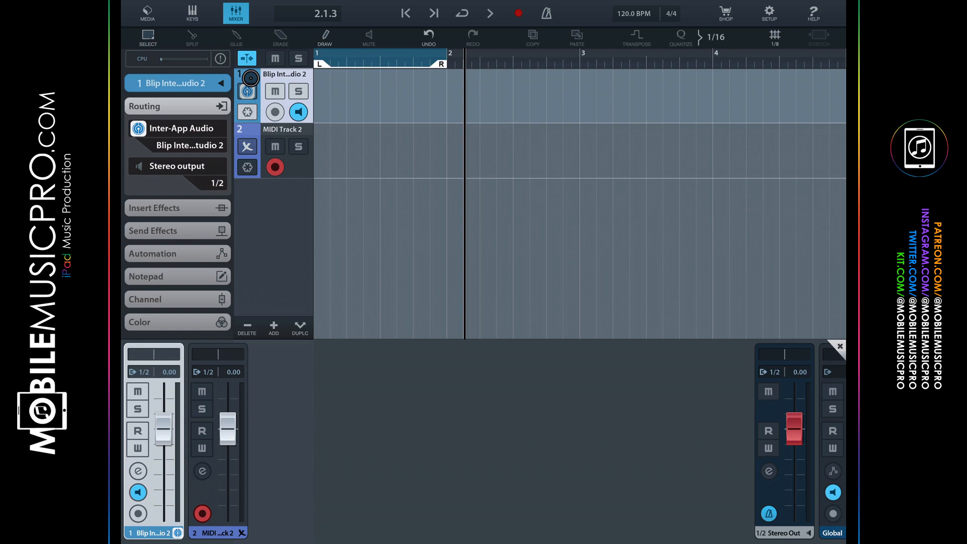
left_click(274, 112)
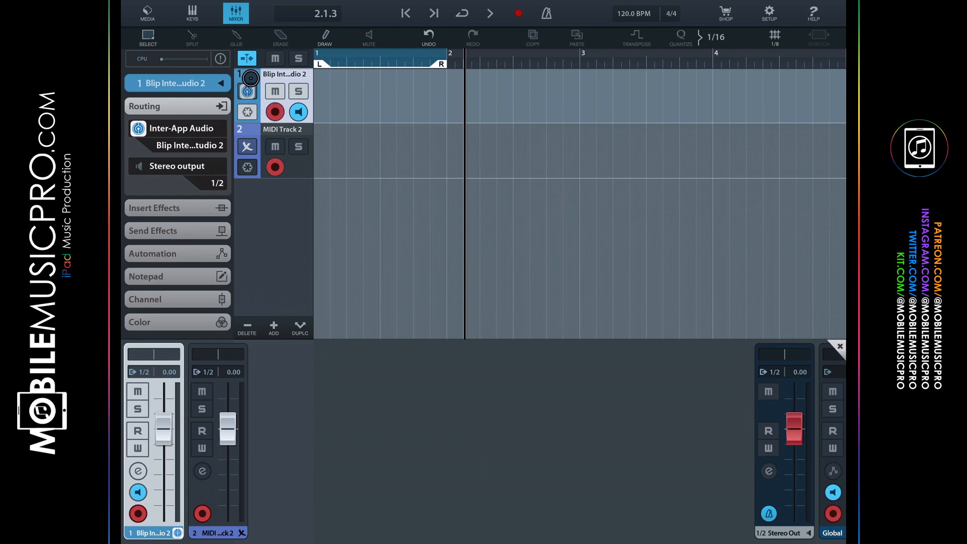
left_click(405, 13)
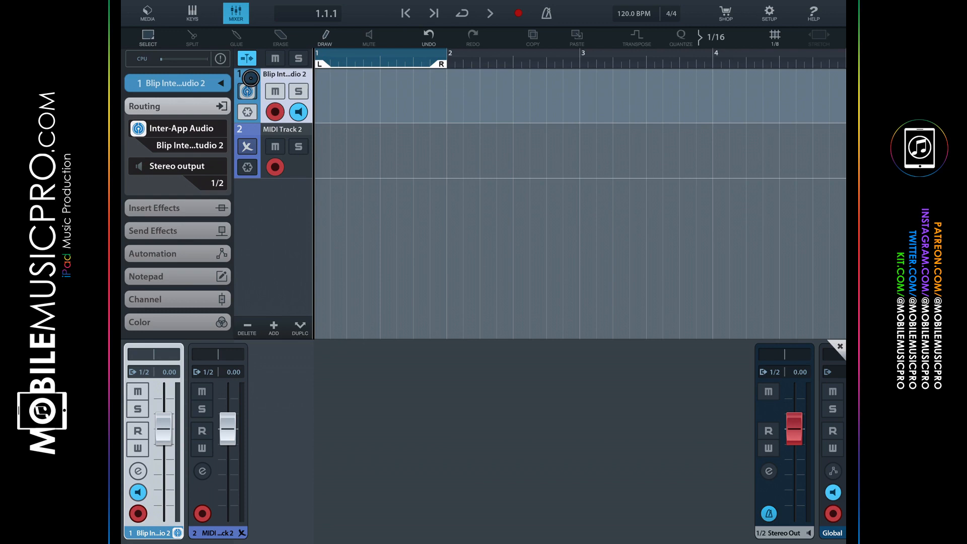
left_click(490, 13)
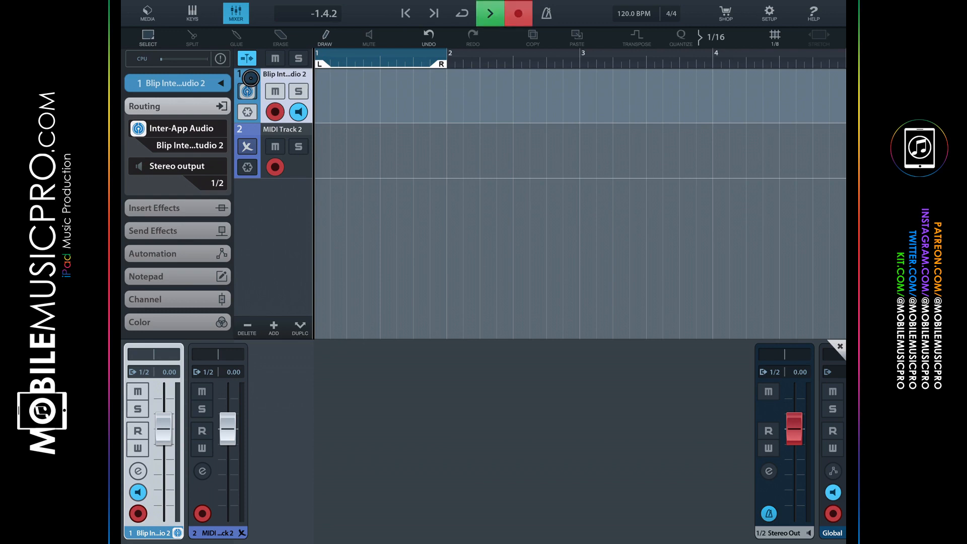
left_click(490, 13)
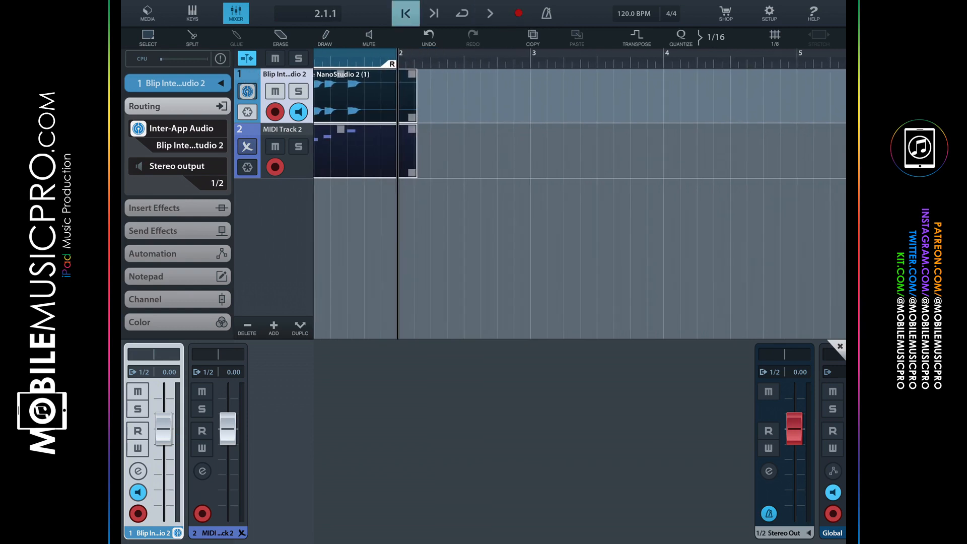
left_click(489, 13)
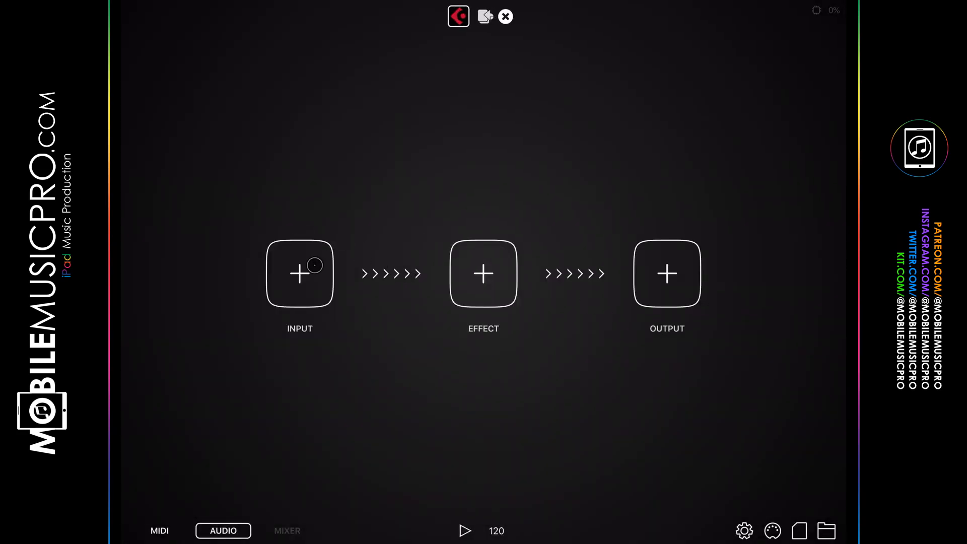
Add NanoStudio 2 as the Audiobus input app, filtering the list with 'B'
left_click(299, 273)
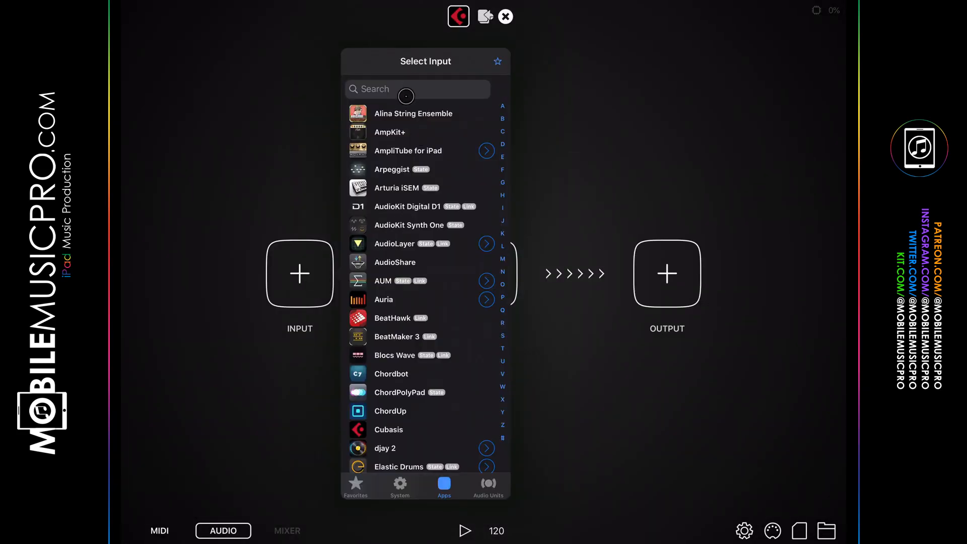
type("B")
type("N")
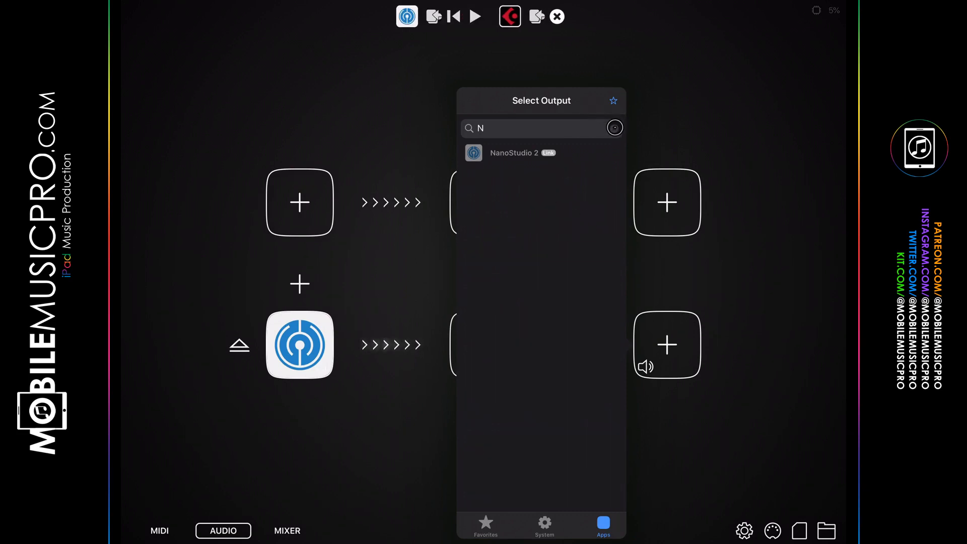
left_click(514, 153)
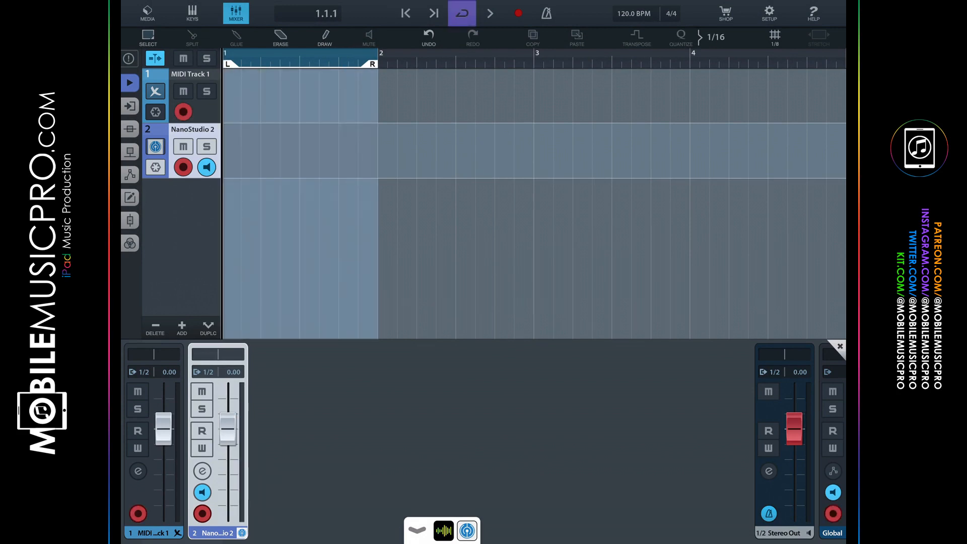
Record a one-bar take capturing the MIDI Track 1 clip and NanoStudio 2 audio clip, then stop playback
left_click(490, 13)
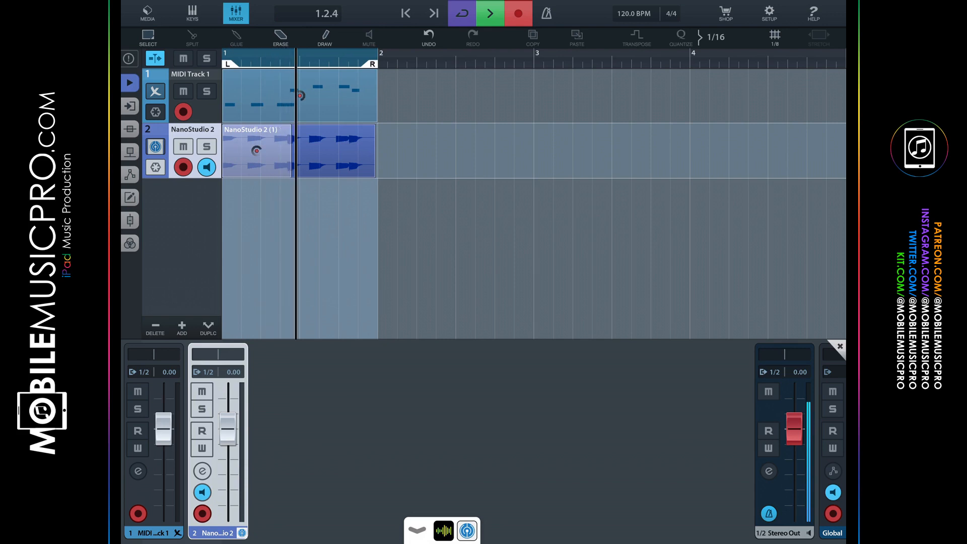
left_click(517, 13)
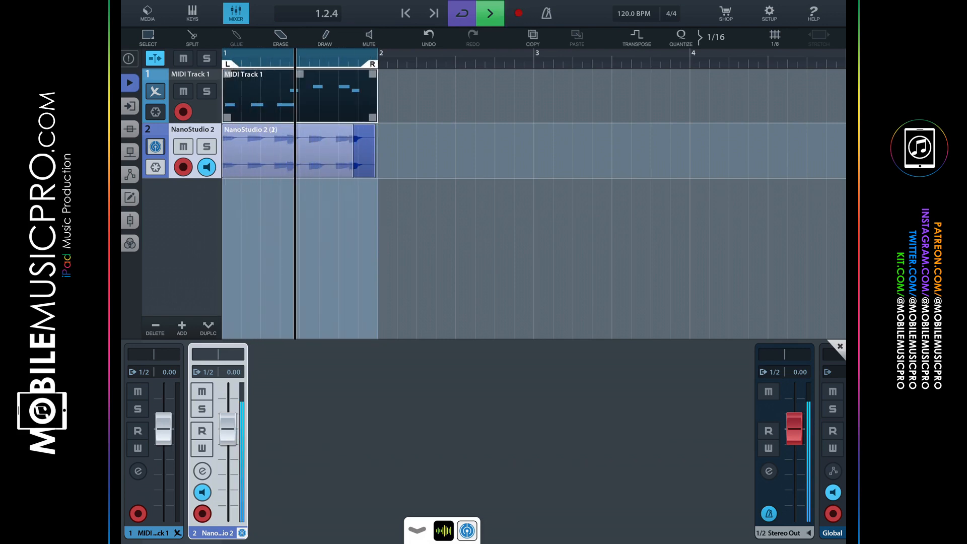
left_click(280, 37)
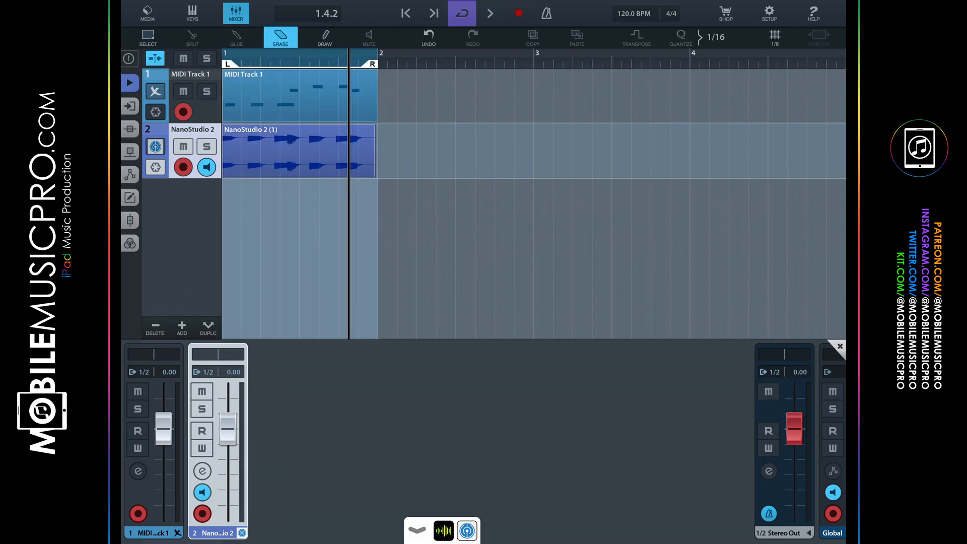